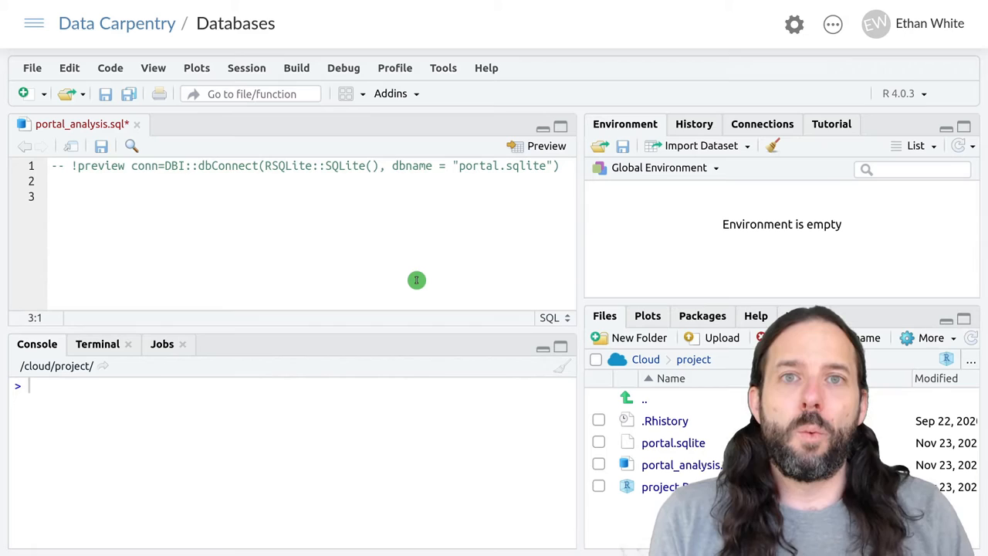
Start the query on line 3 with SELECT species_id,
type("SELEC")
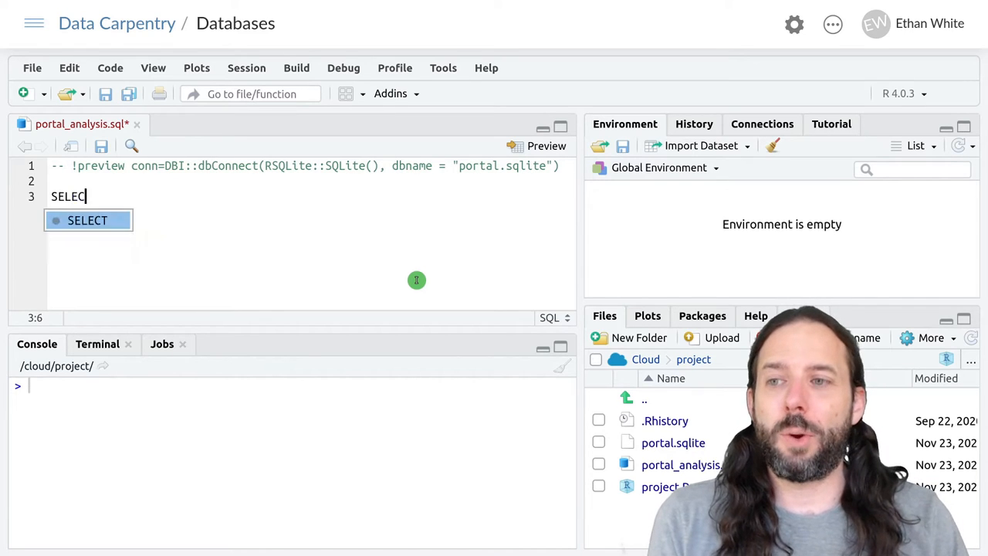
key("Tab")
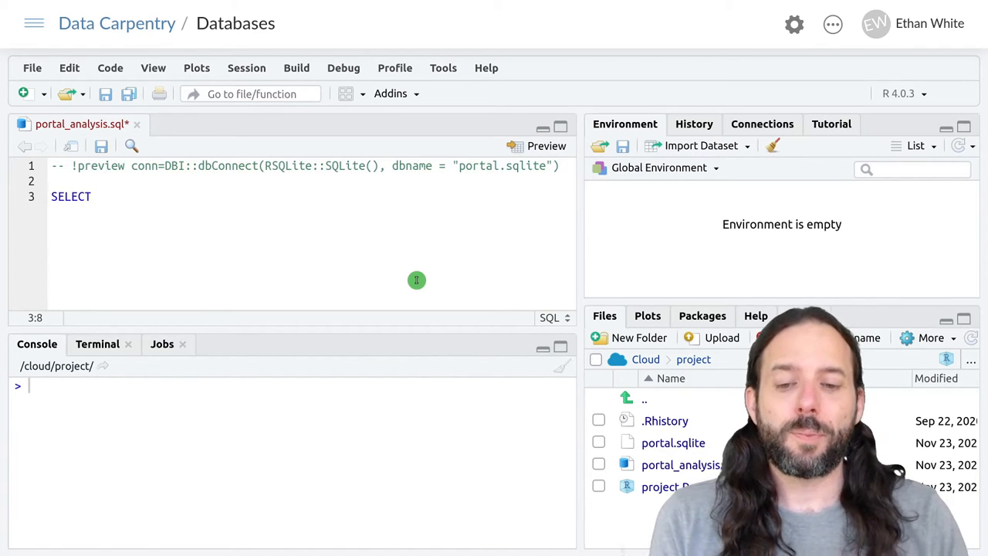
type("spe")
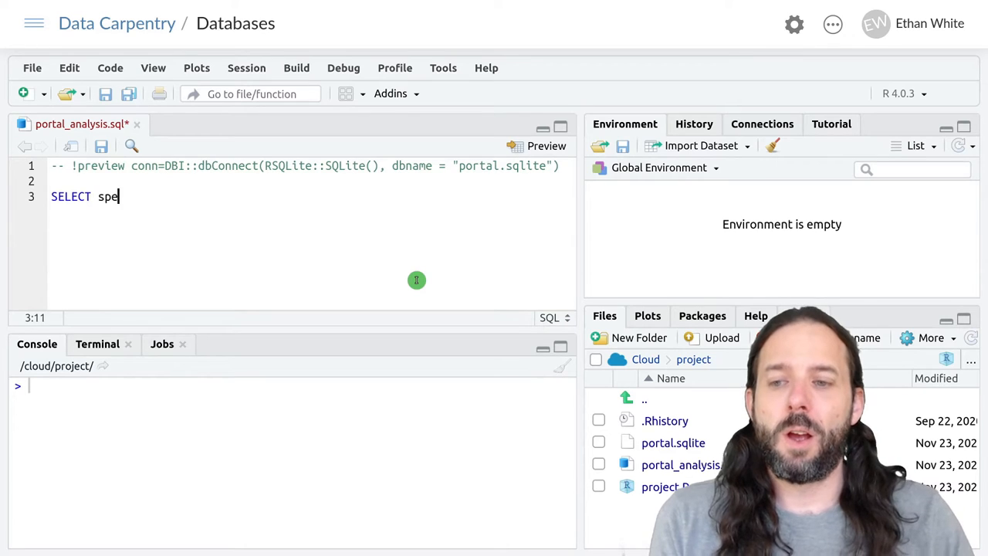
type("cies_id")
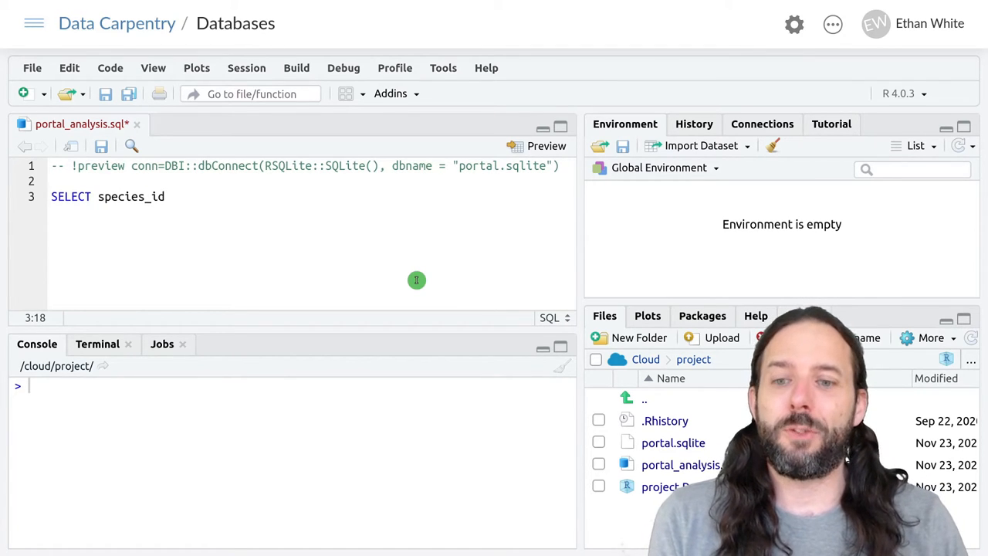
type(",")
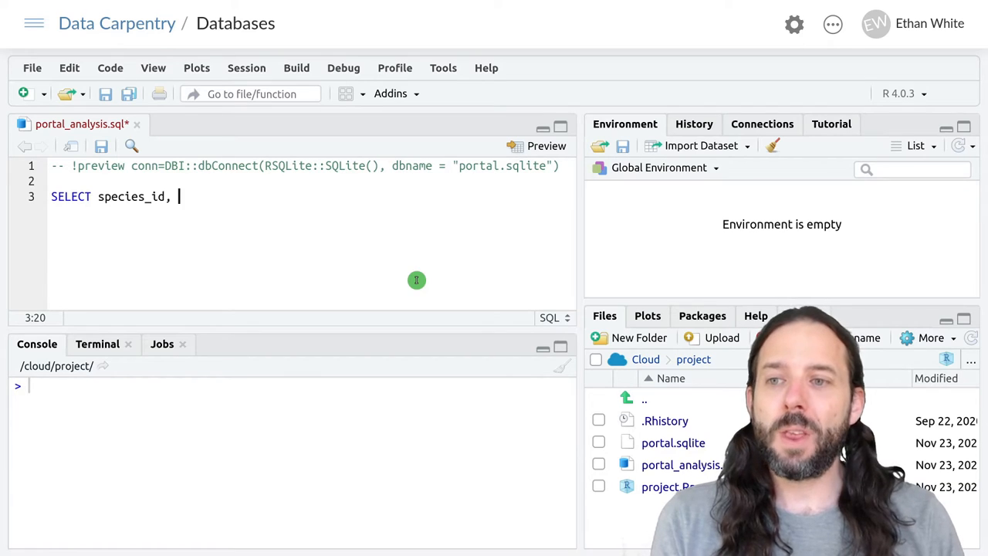
Add AVG(weight) and COUNT(species_id) to the select list and start a new line
type("AV")
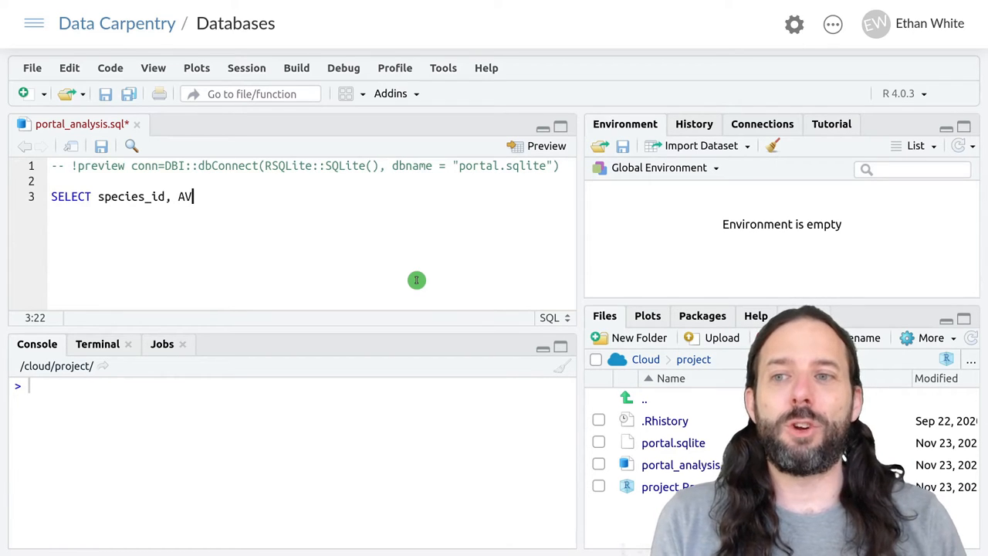
type("G")
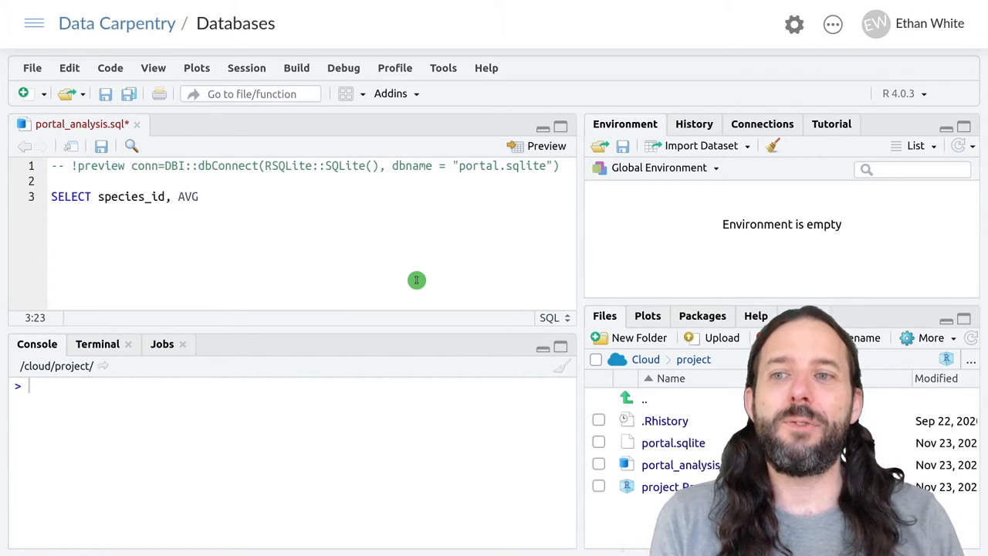
type("()")
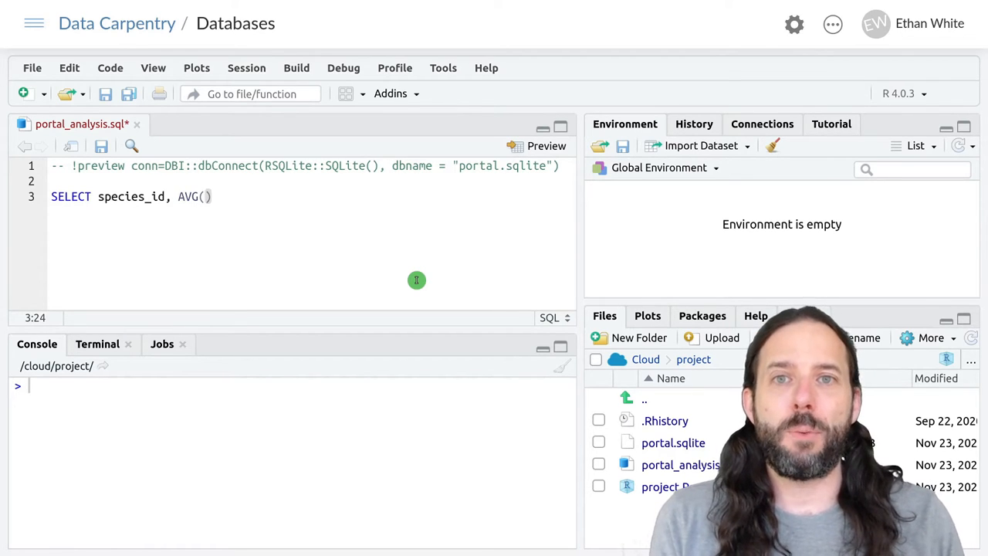
type("weig")
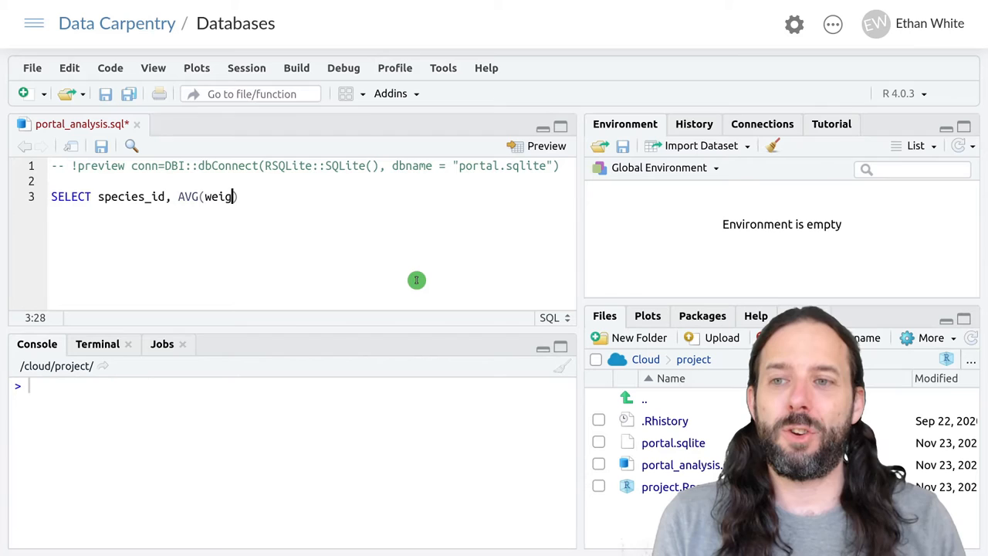
type("ht")
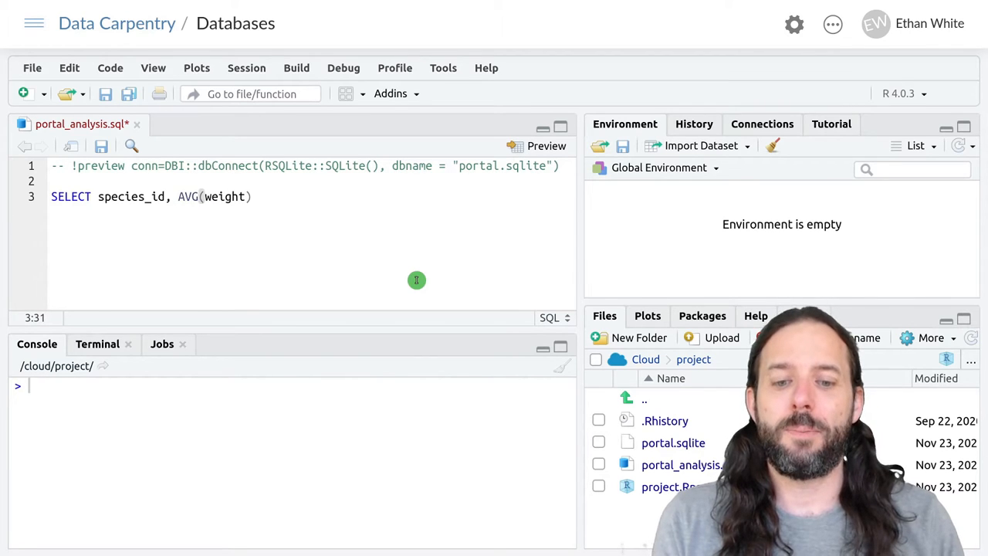
type(",")
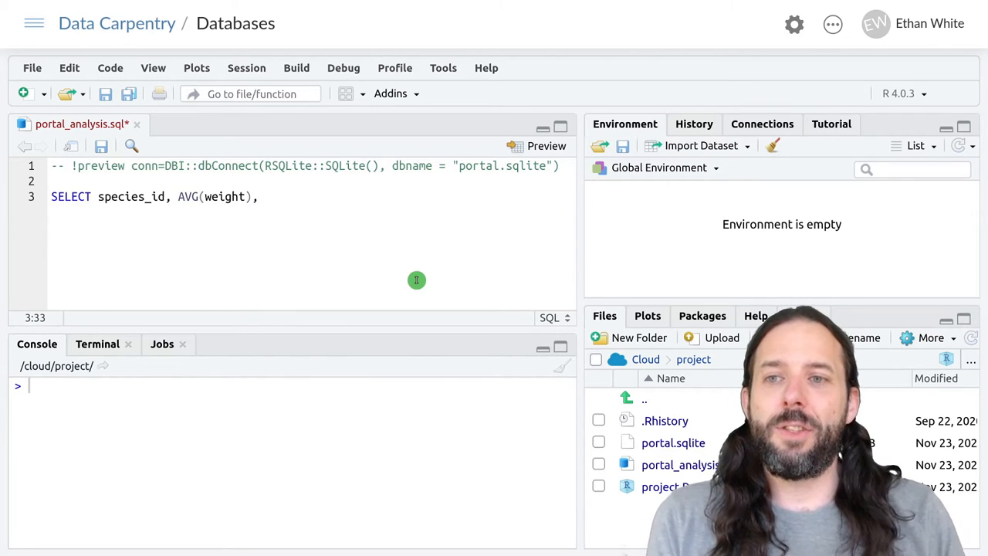
type("COUNT")
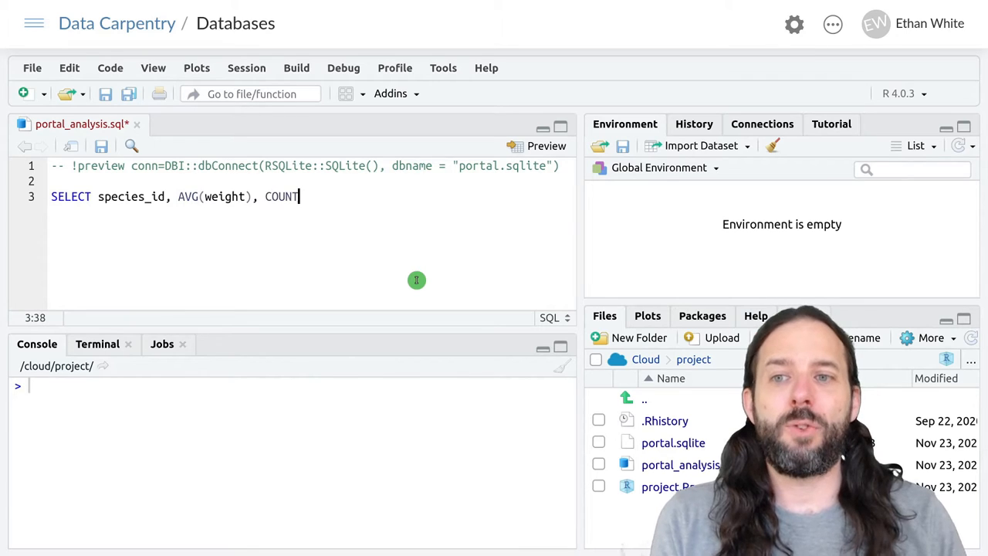
type("()")
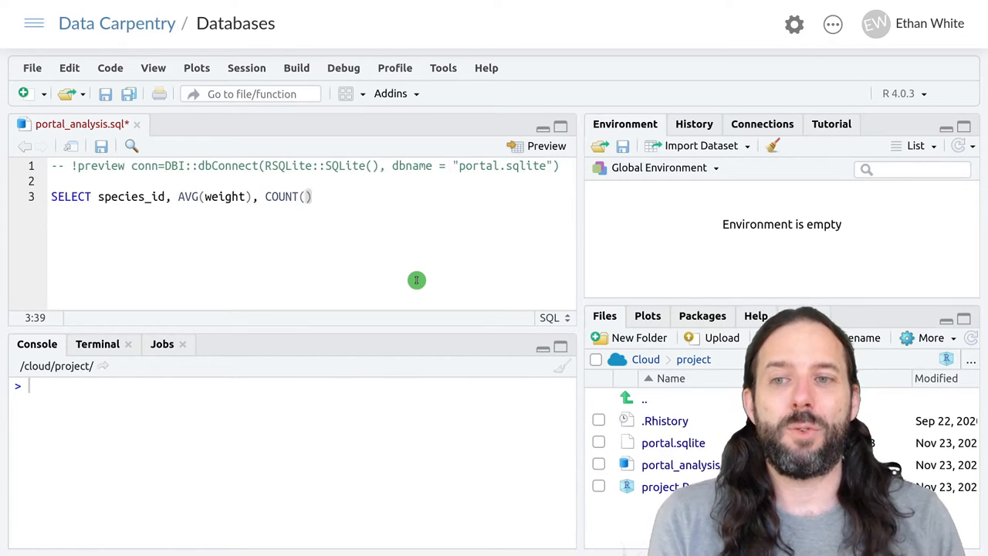
type("species")
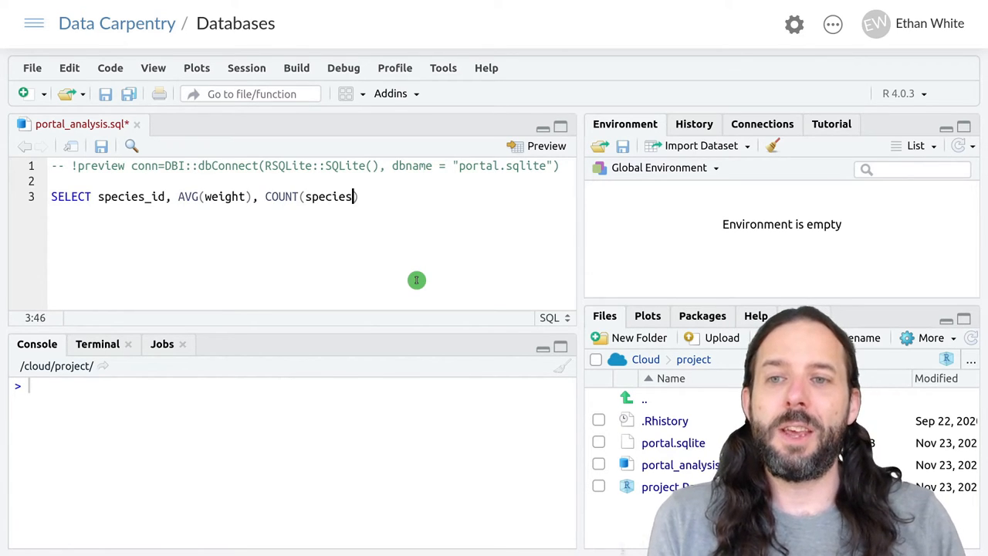
type("_id")
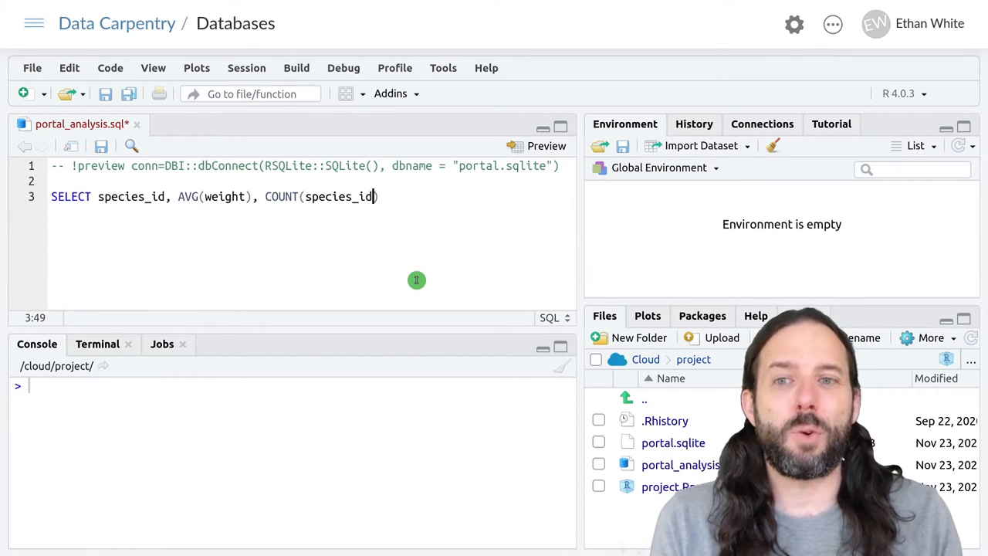
type(")")
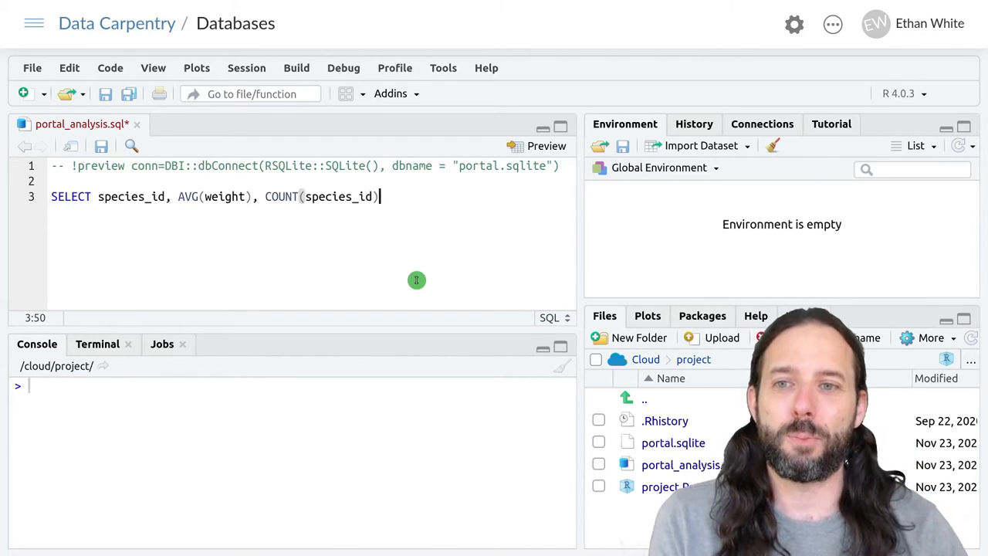
key("Enter")
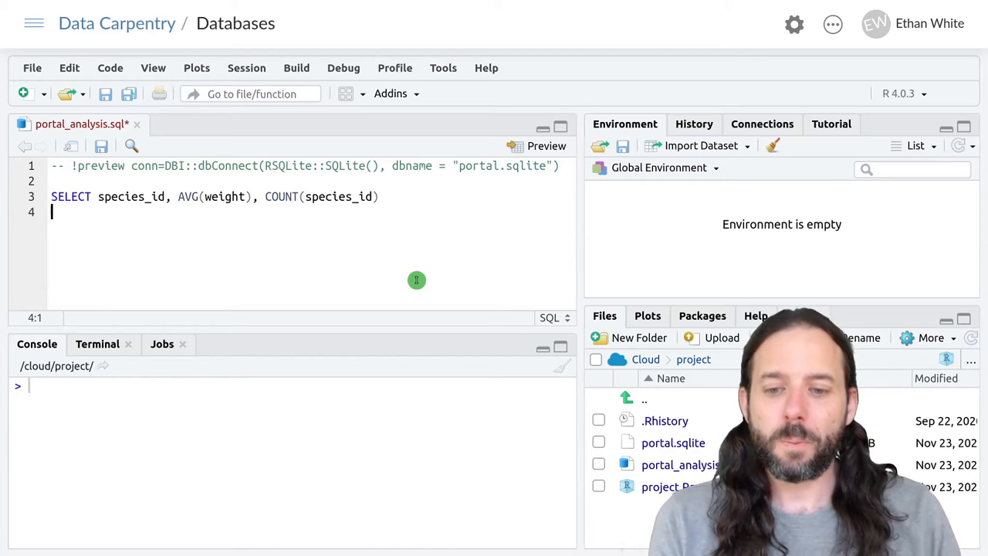
Add FROM surveys and GROUP BY species_id below the SELECT line
type("FROM")
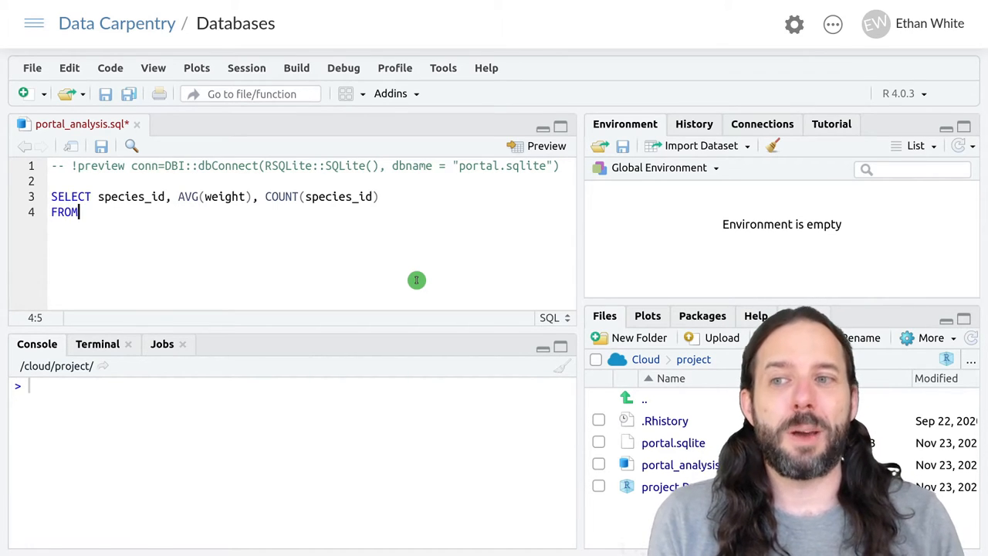
type("survy")
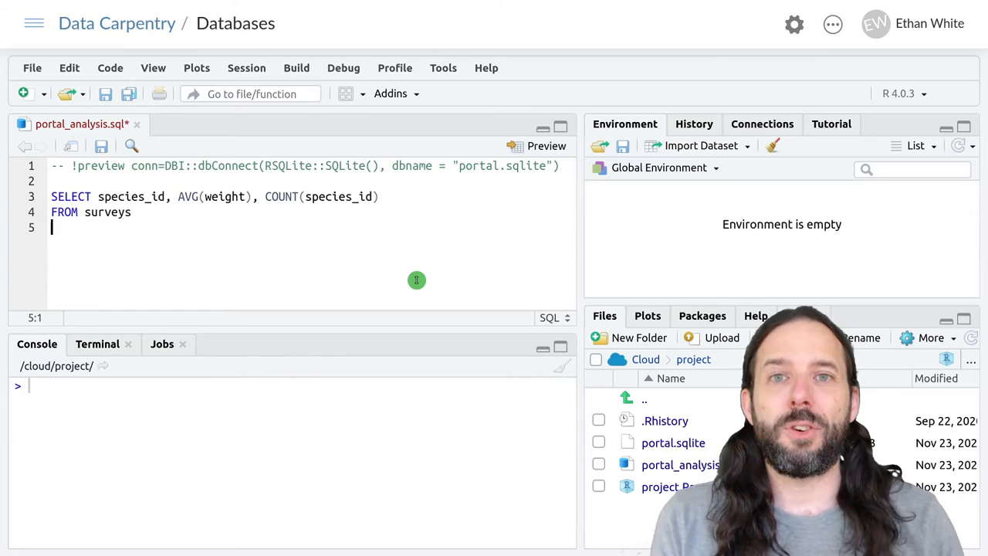
type("G")
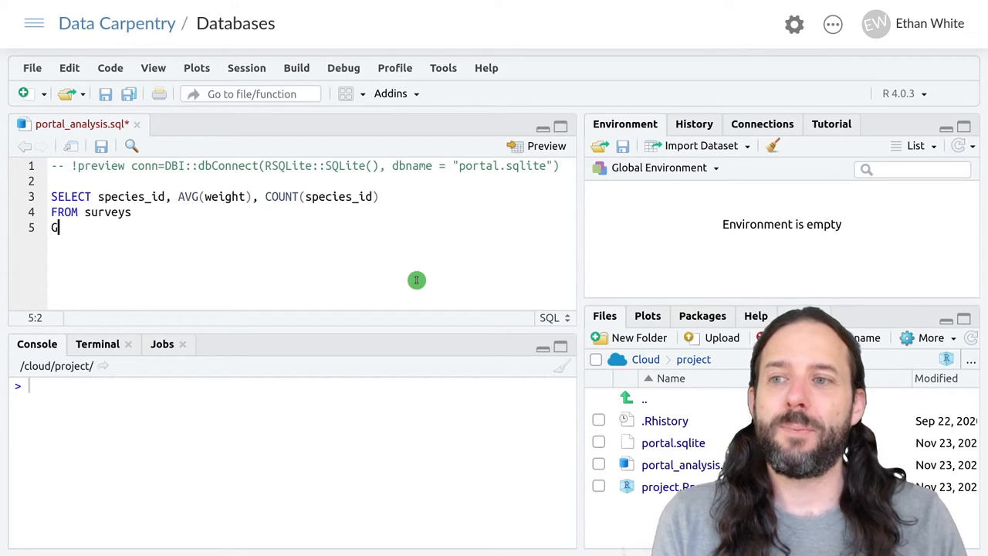
type("ROUP")
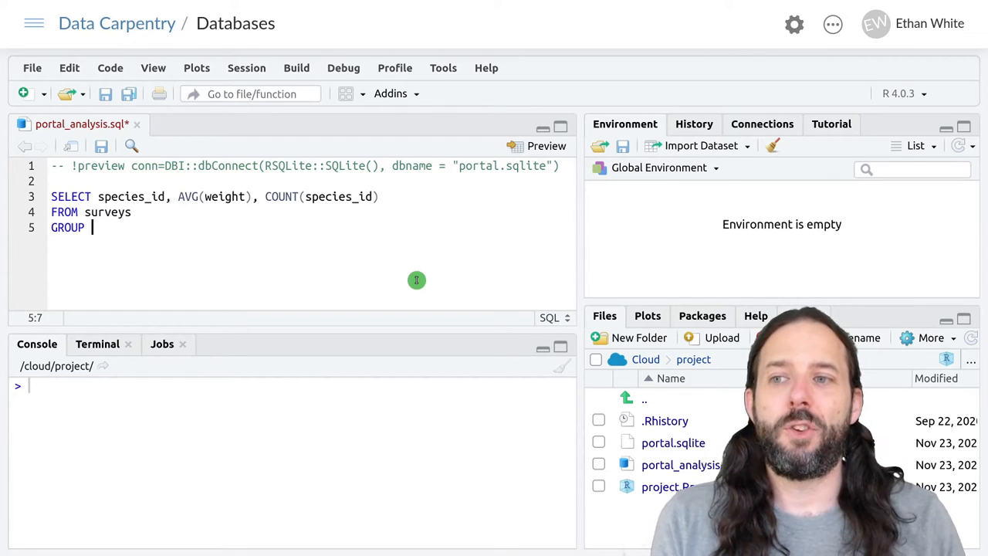
type("BY")
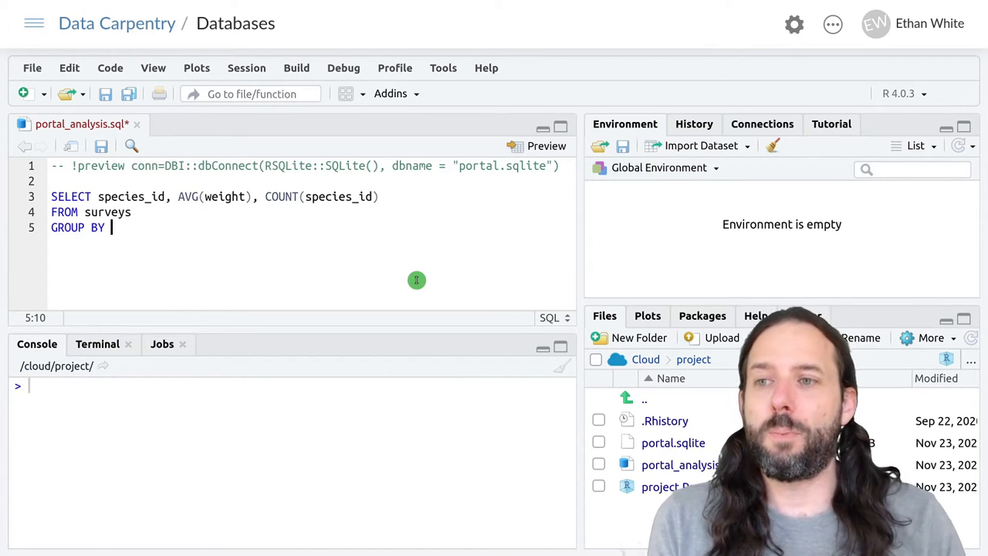
type("species_")
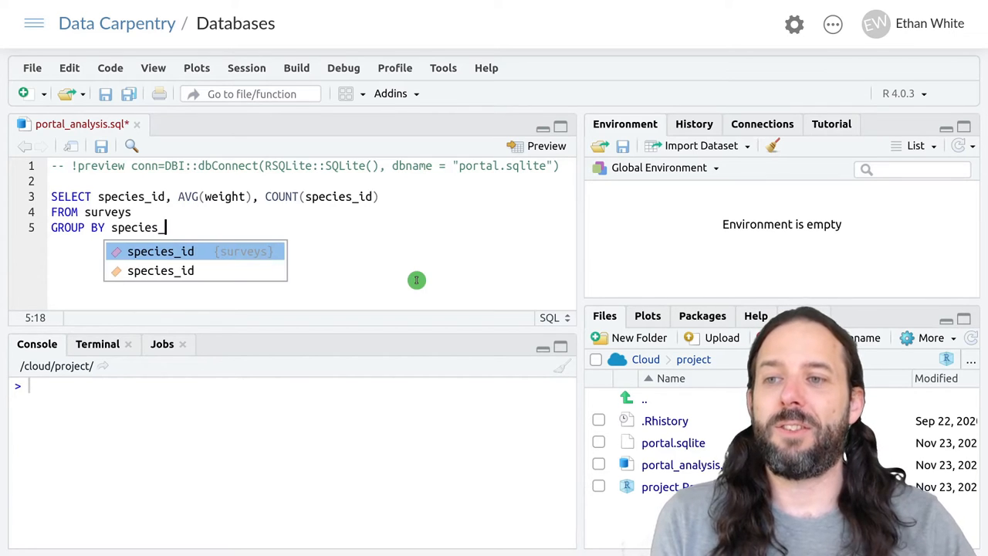
key("Tab")
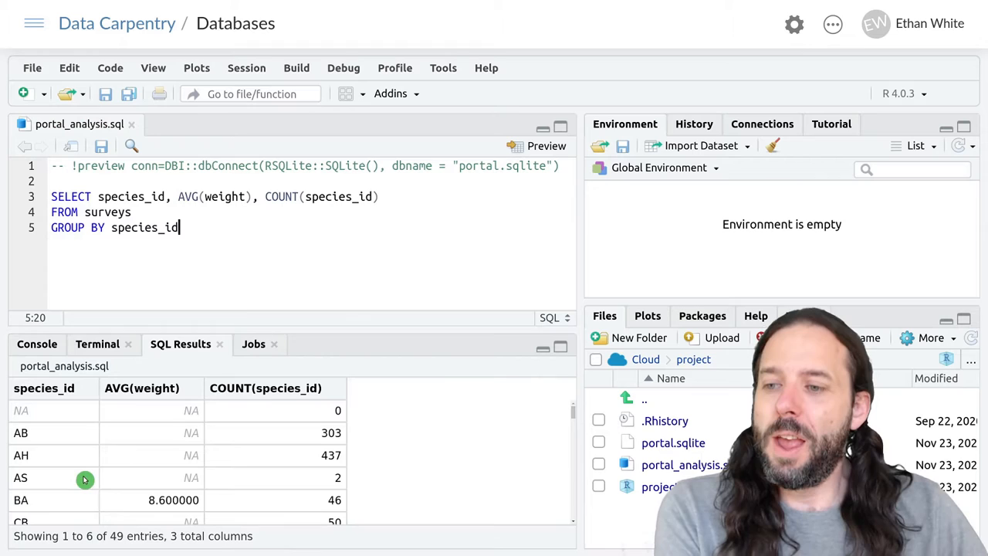
mouse_move(72, 468)
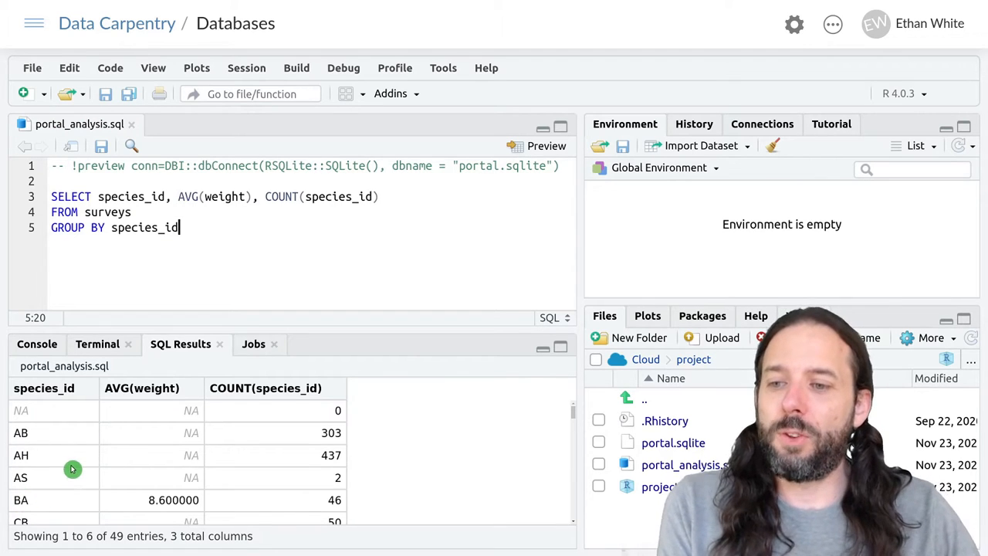
mouse_move(36, 512)
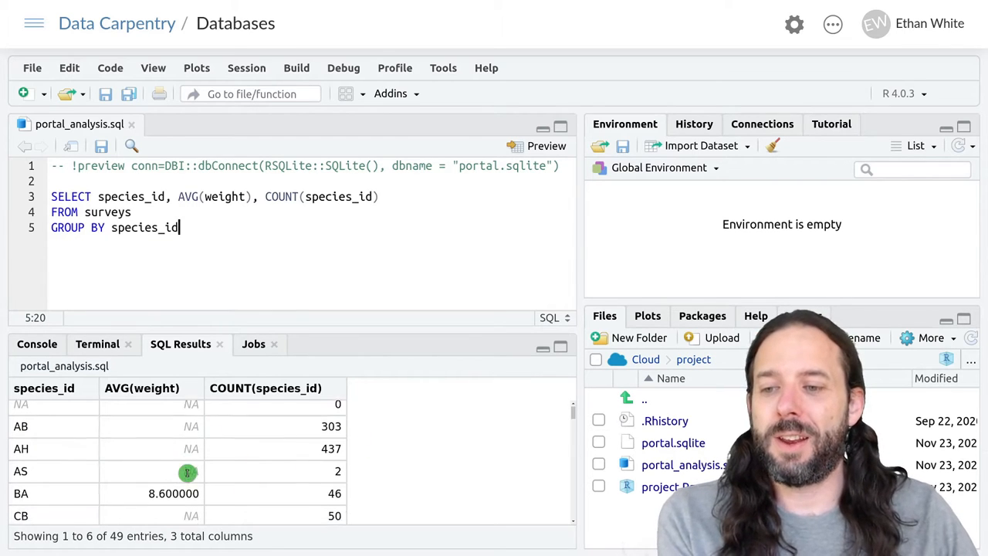
scroll("down", 3)
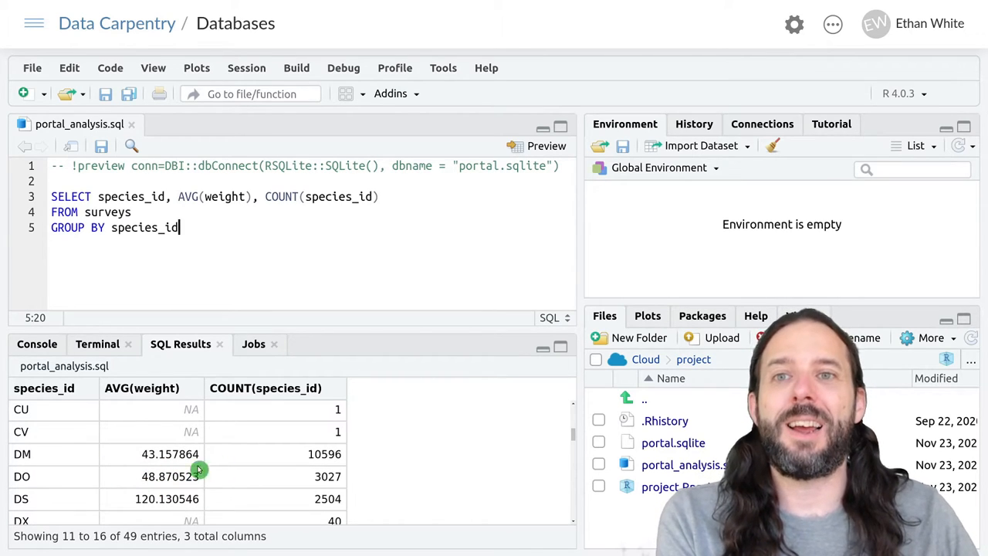
mouse_move(188, 495)
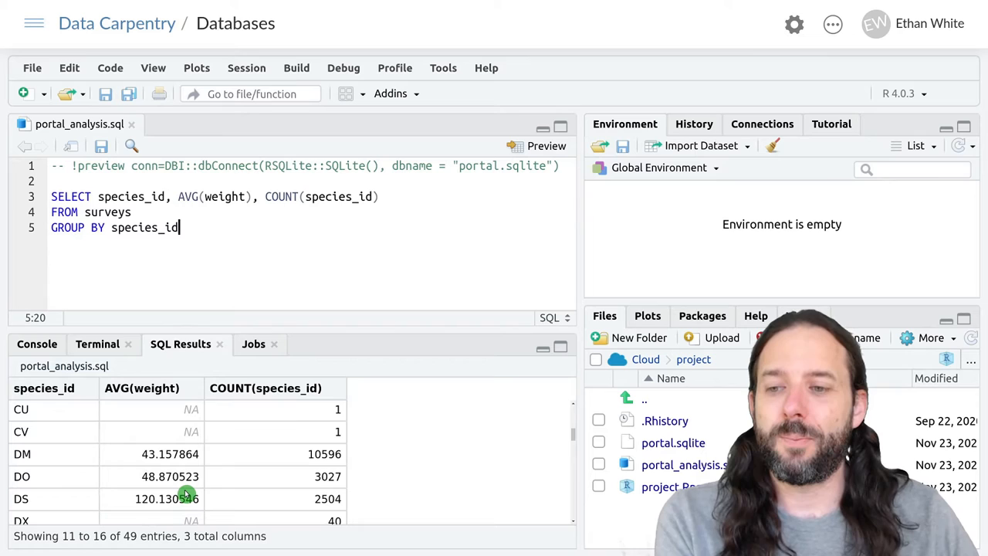
mouse_move(153, 466)
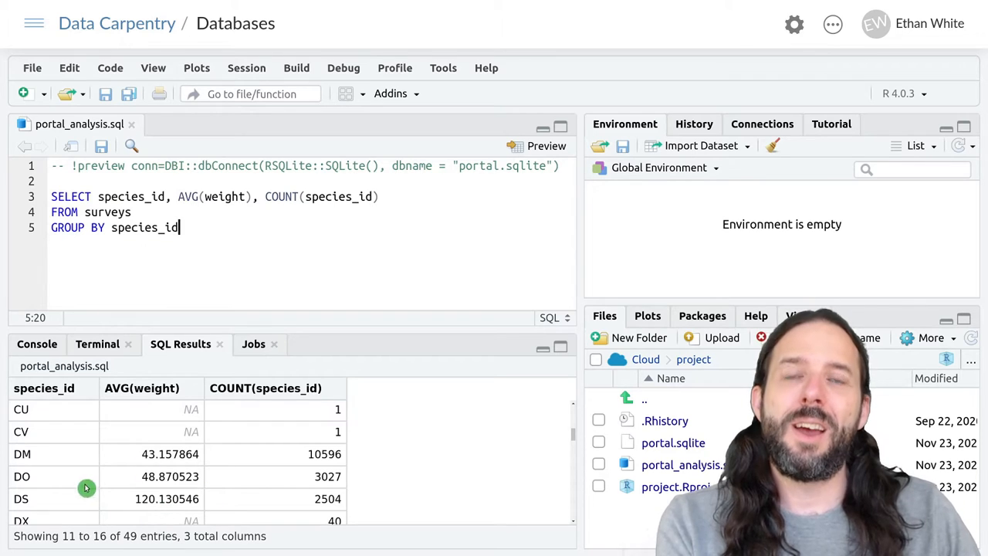
mouse_move(179, 488)
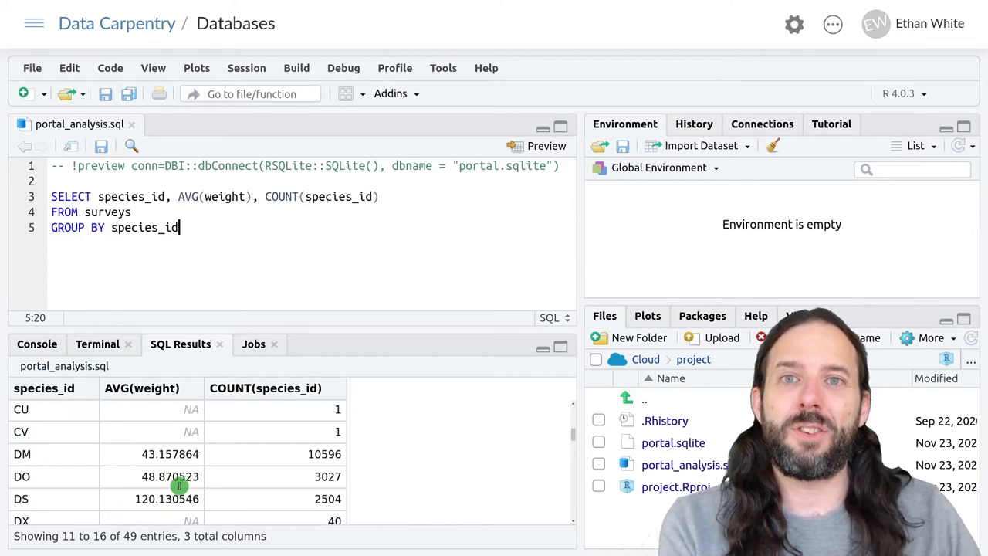
mouse_move(191, 473)
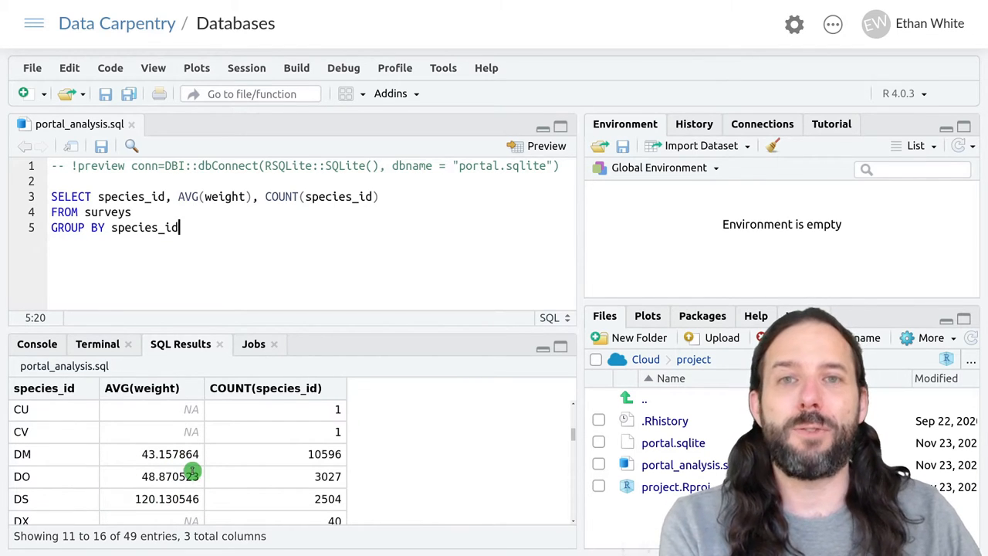
mouse_move(192, 471)
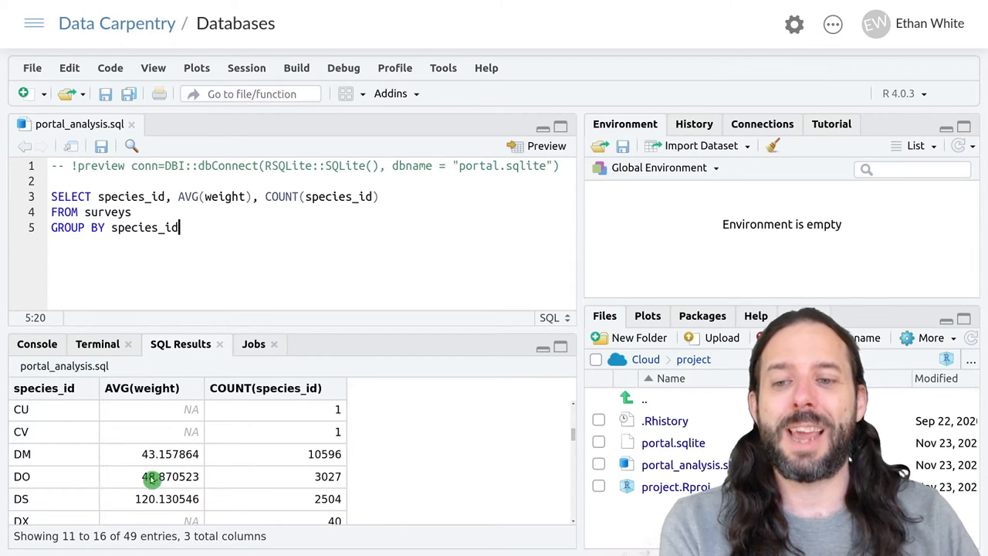
mouse_move(218, 475)
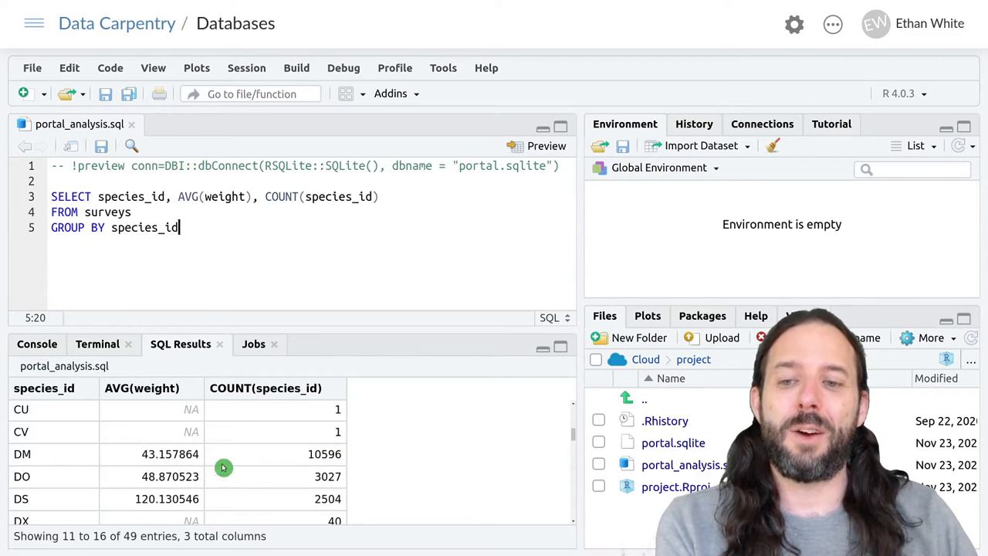
scroll("up", 3)
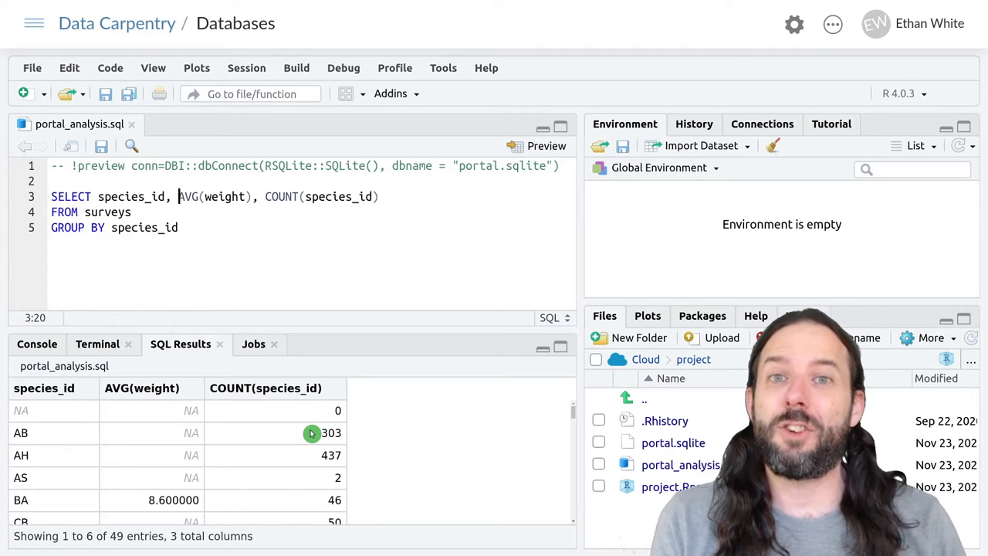
Add plot_id to both the SELECT list and the GROUP BY clause
type("plot_id")
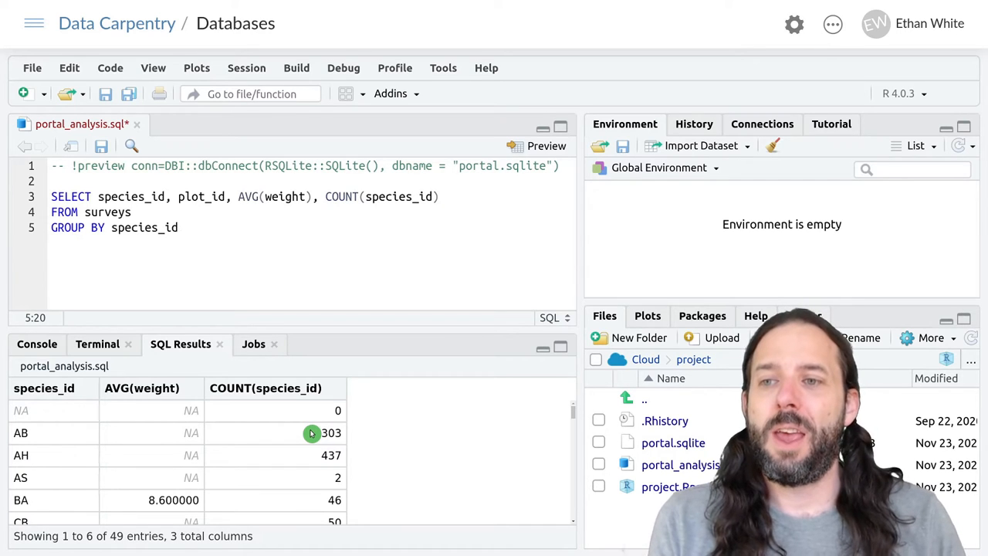
type(", plot_id")
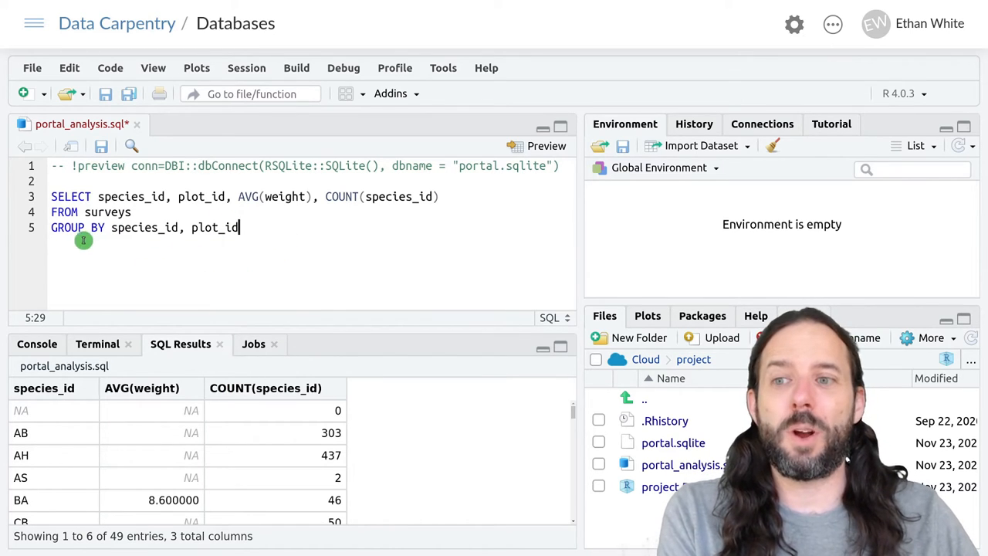
mouse_move(186, 183)
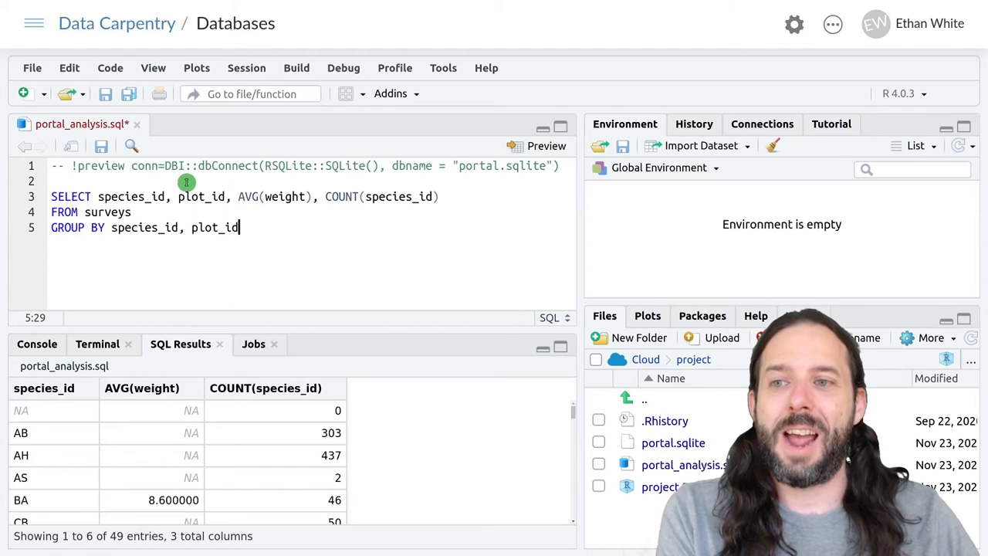
mouse_move(210, 192)
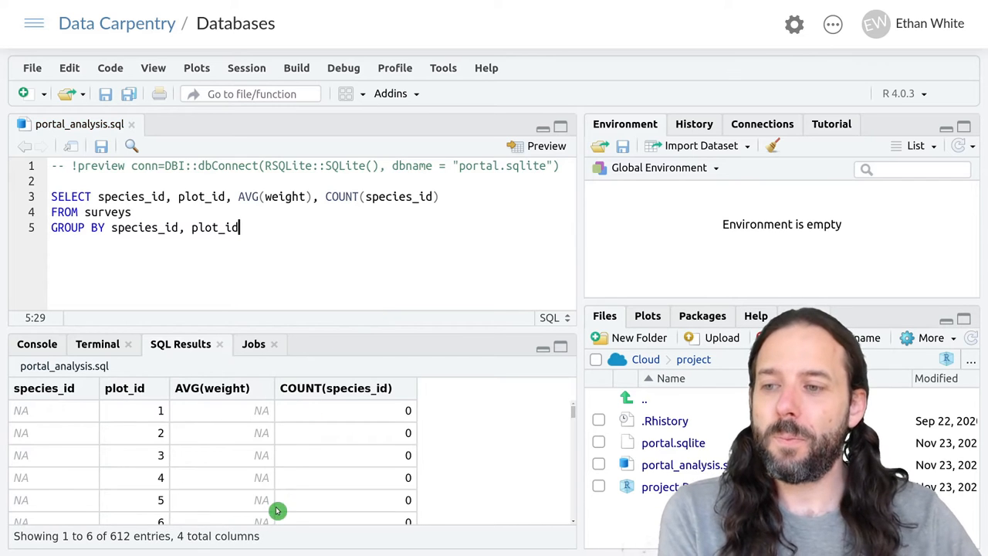
scroll("down", 3)
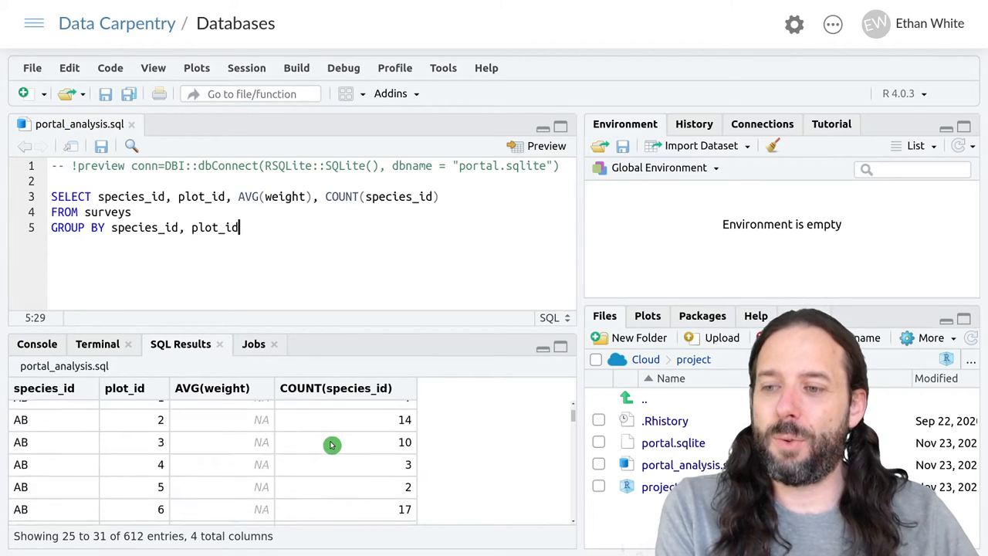
scroll("down", 3)
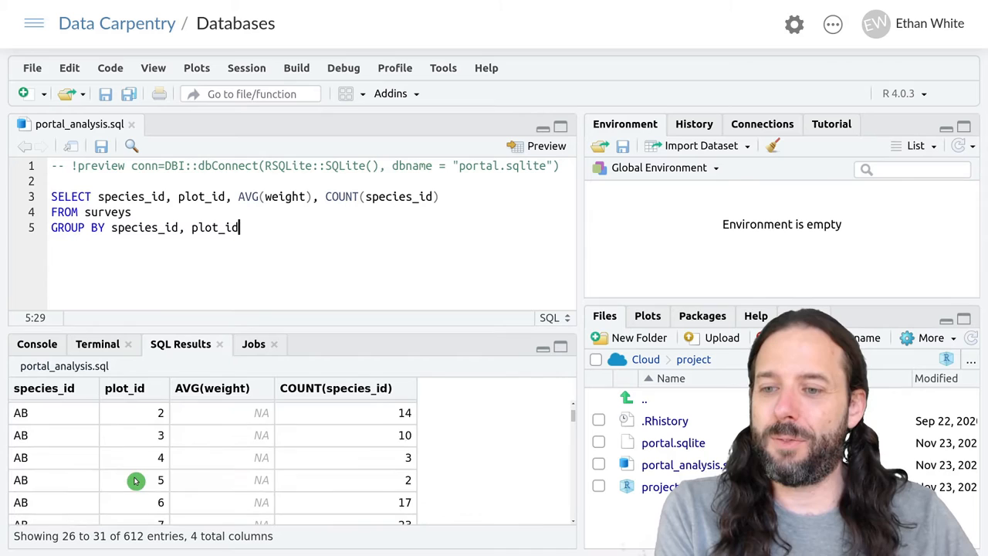
scroll("down", 3)
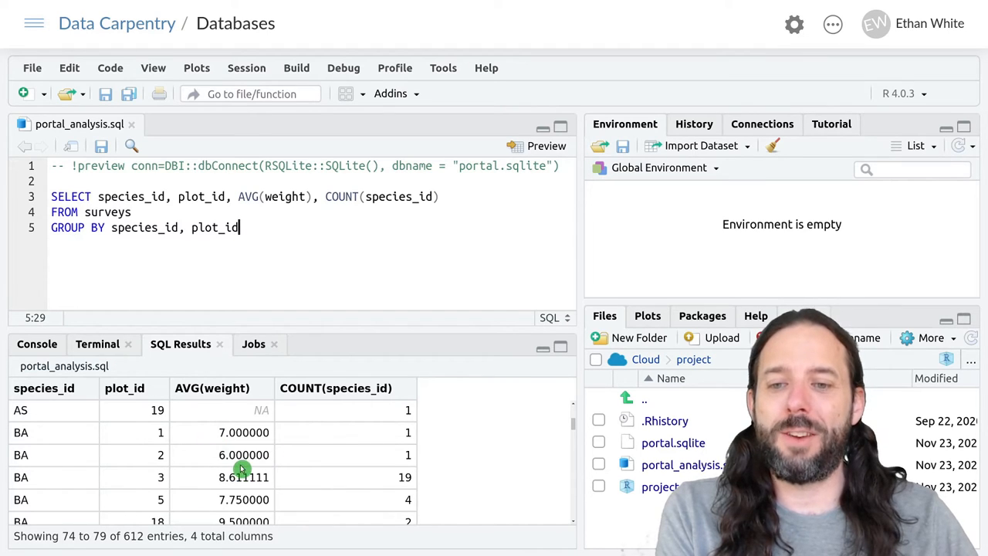
mouse_move(375, 449)
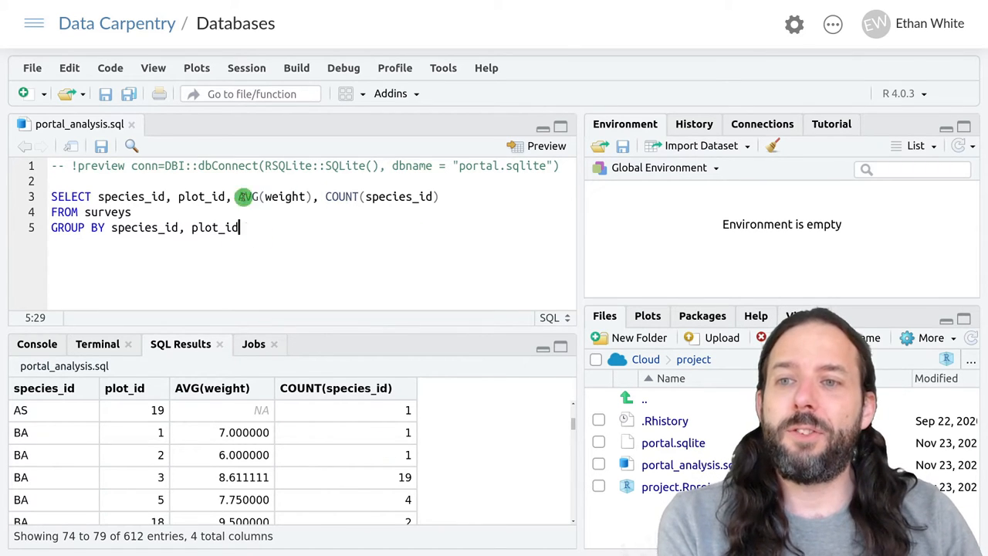
mouse_move(382, 256)
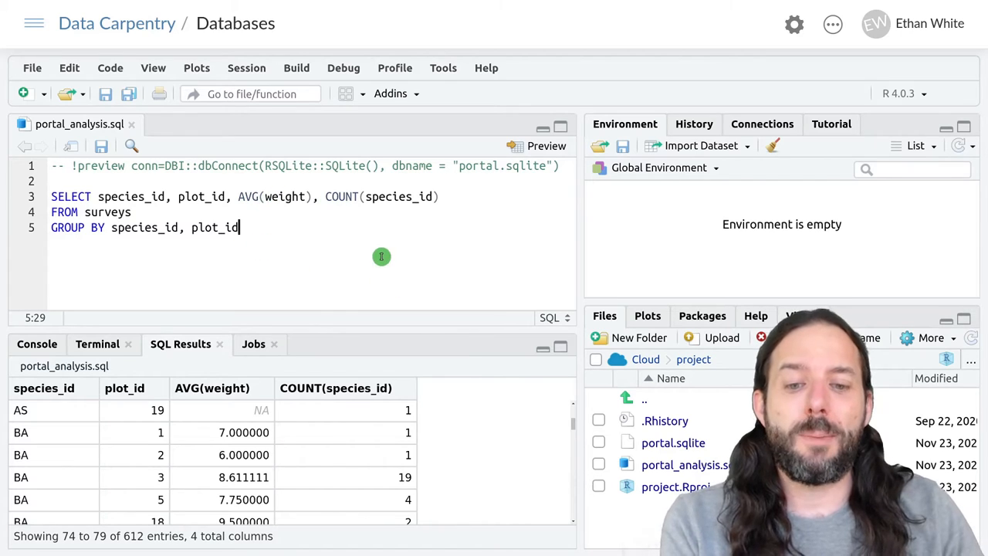
mouse_move(309, 222)
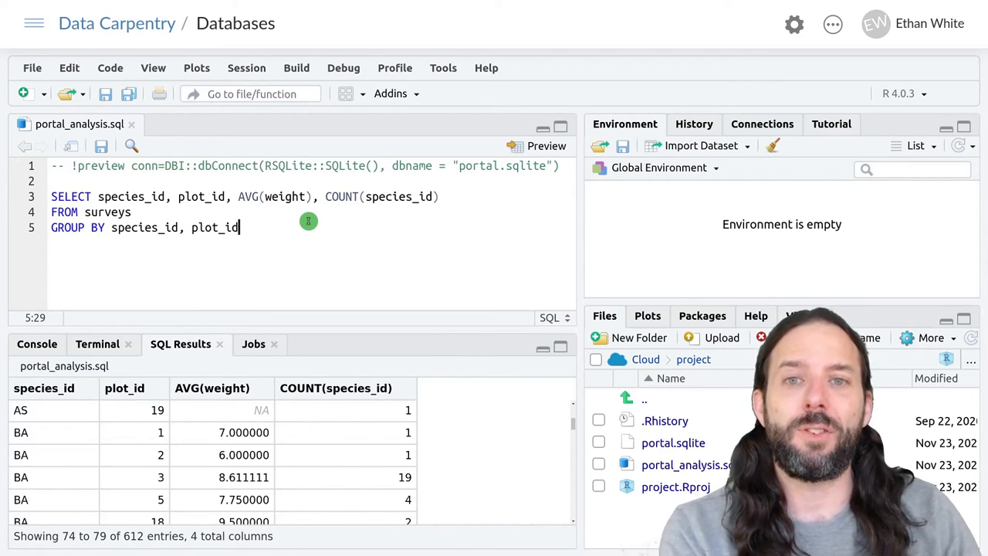
mouse_move(376, 218)
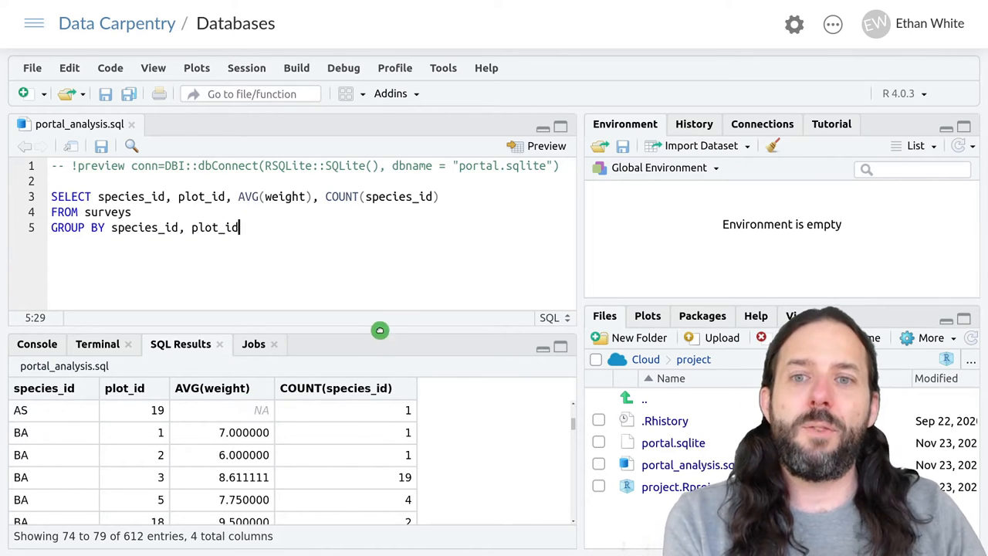
mouse_move(428, 207)
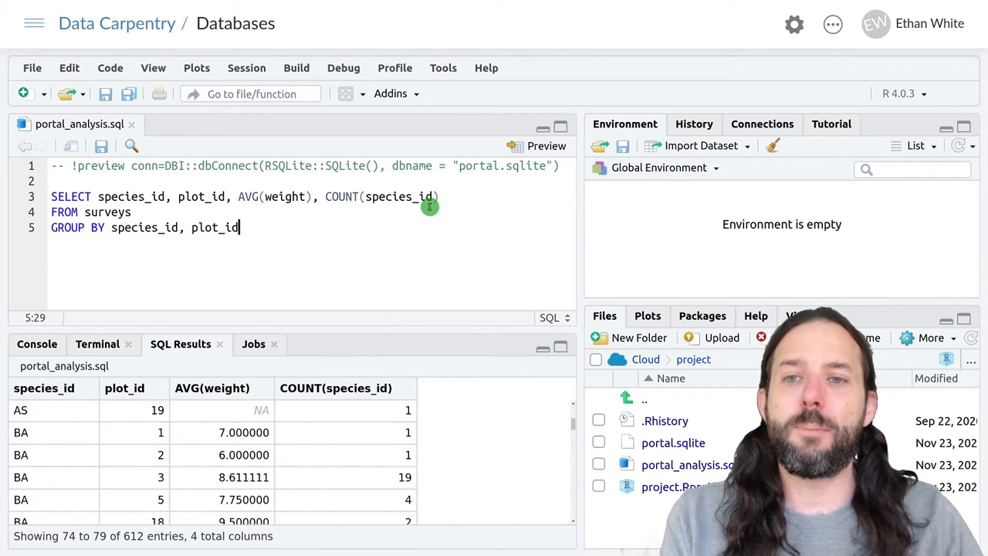
mouse_move(162, 203)
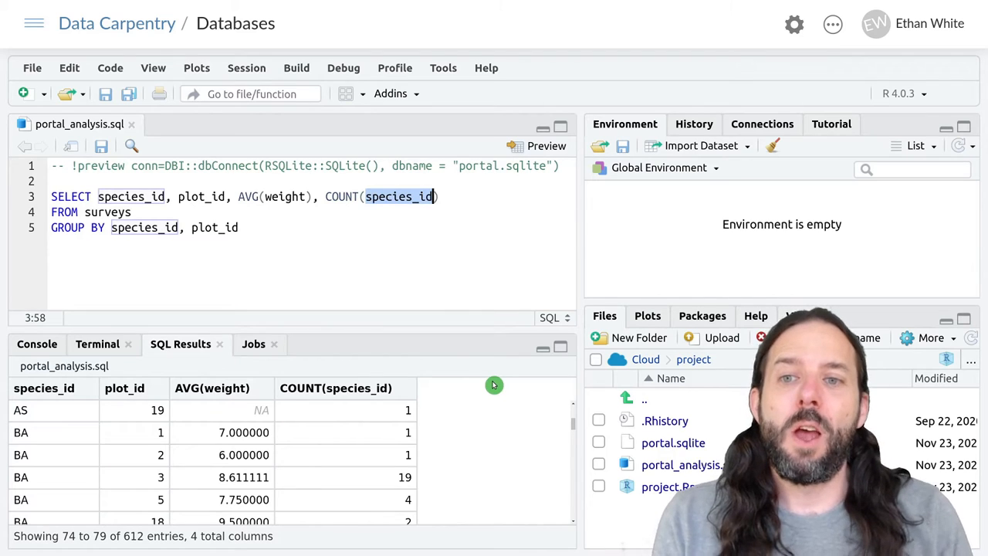
Replace COUNT(species_id) with COUNT(weight) and scroll through the SQL Results
type("weight")
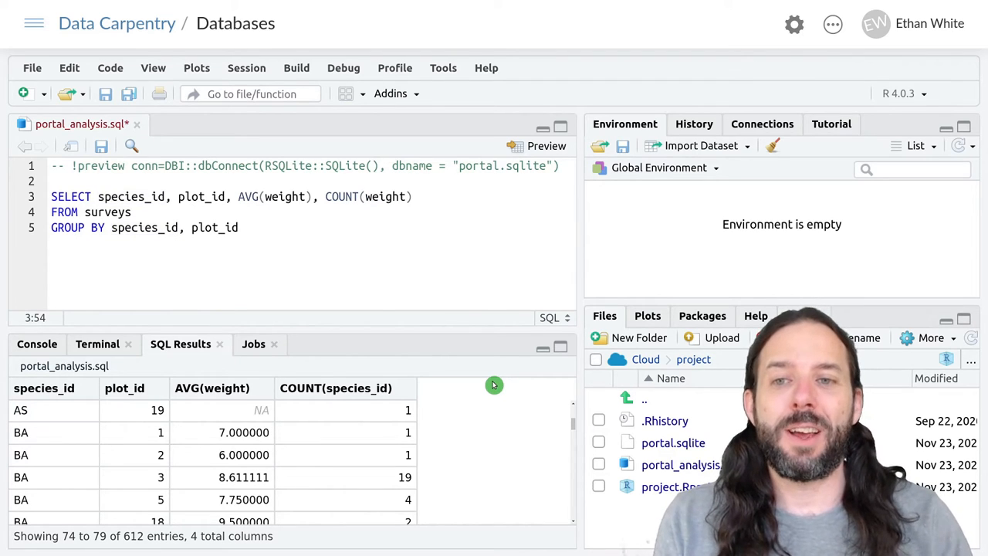
mouse_move(360, 296)
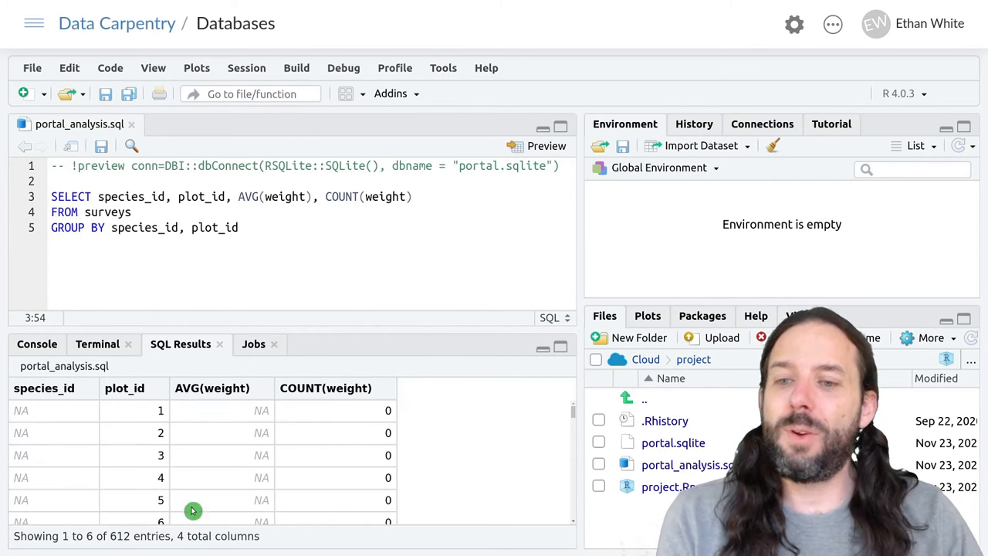
scroll("down", 3)
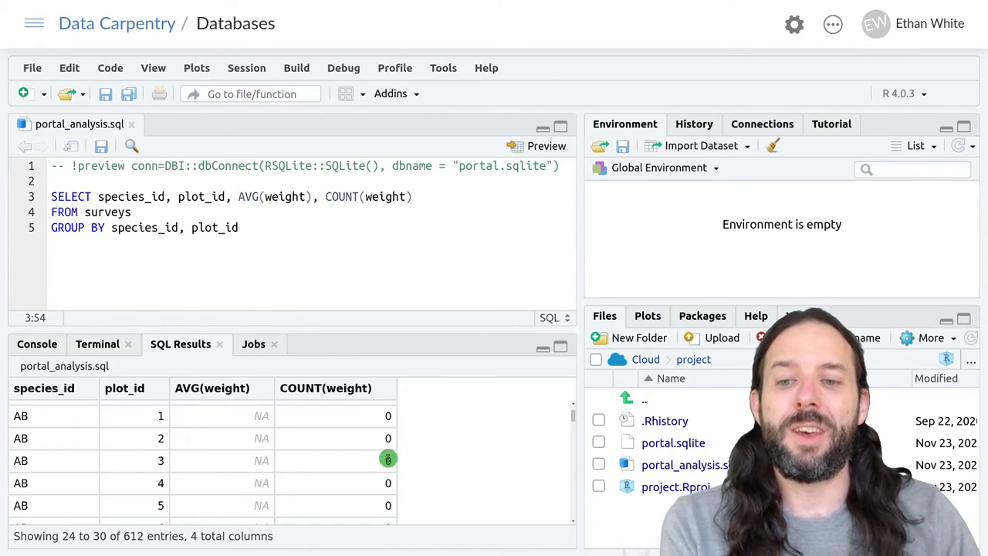
mouse_move(384, 450)
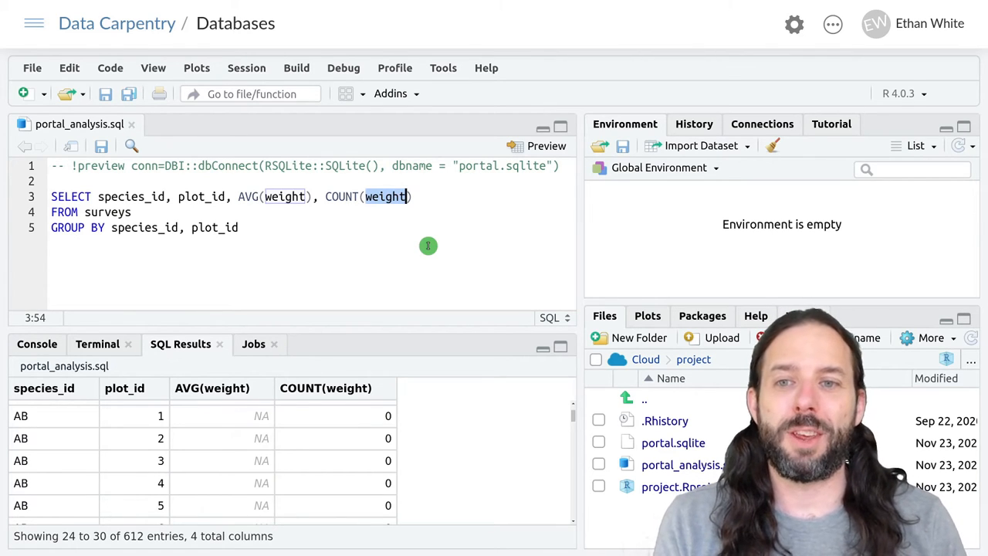
Change the count to COUNT(*) so every survey row is counted
type("*")
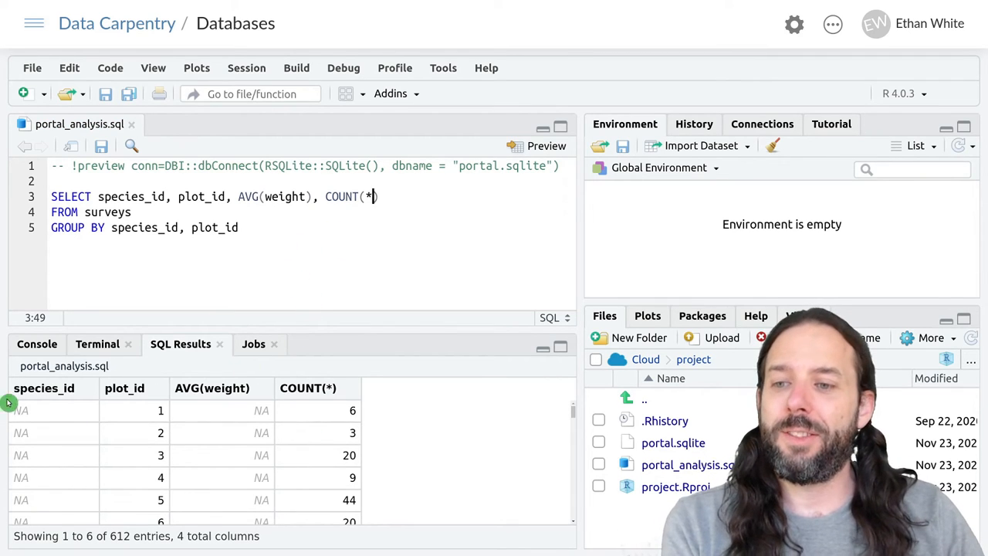
mouse_move(238, 397)
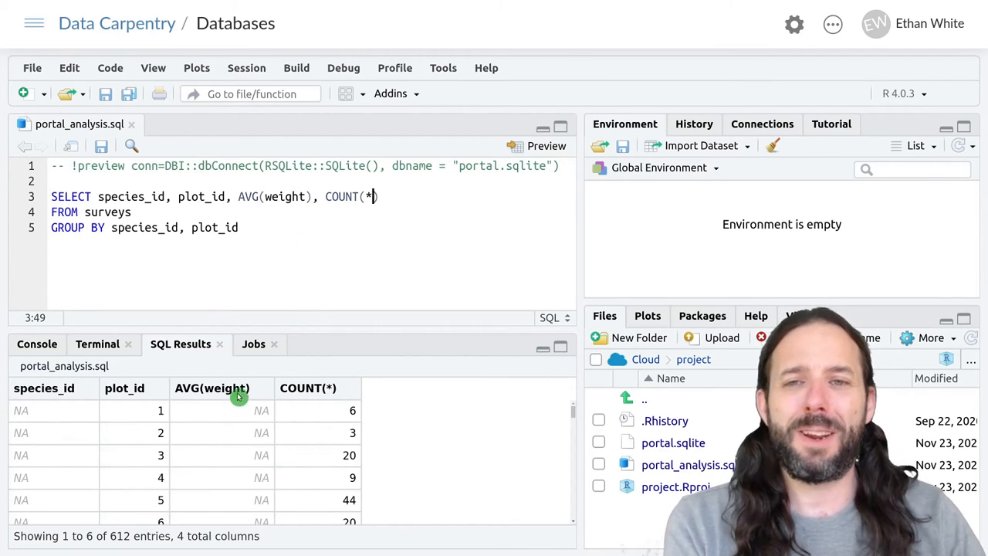
mouse_move(269, 400)
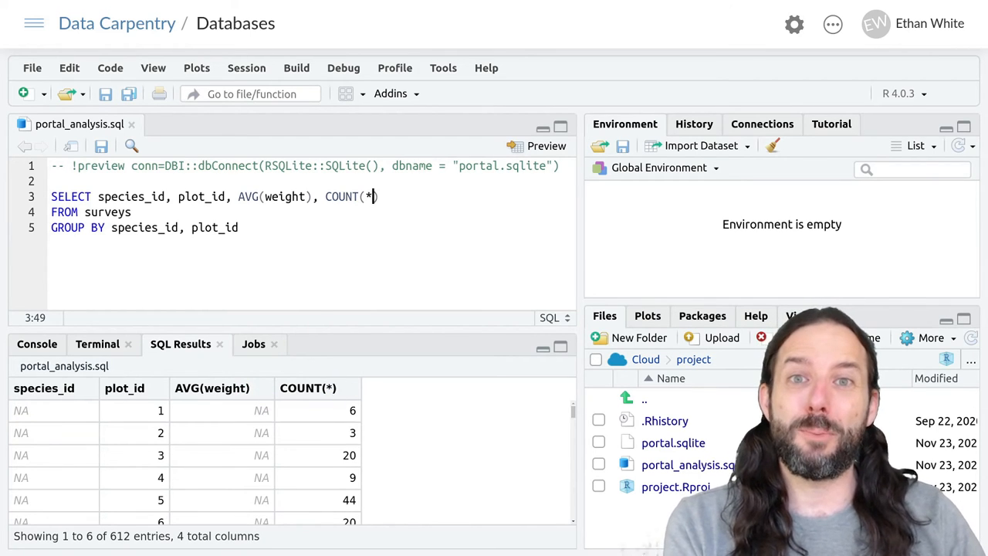
mouse_move(265, 400)
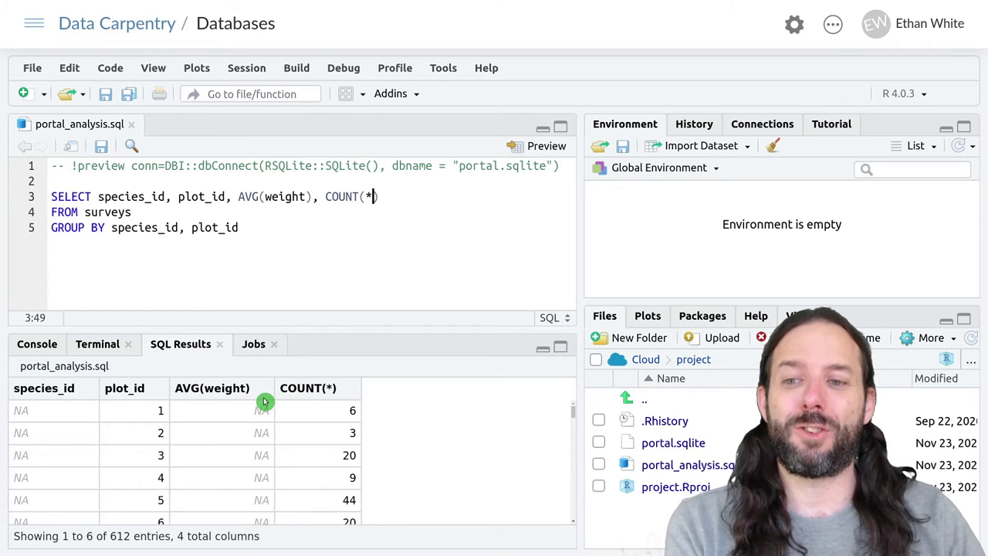
mouse_move(352, 389)
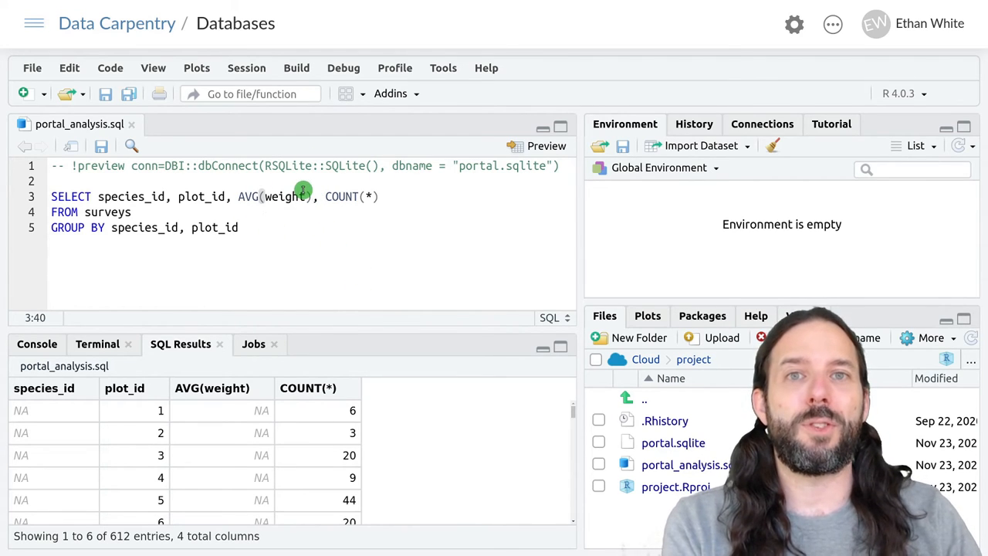
mouse_move(351, 274)
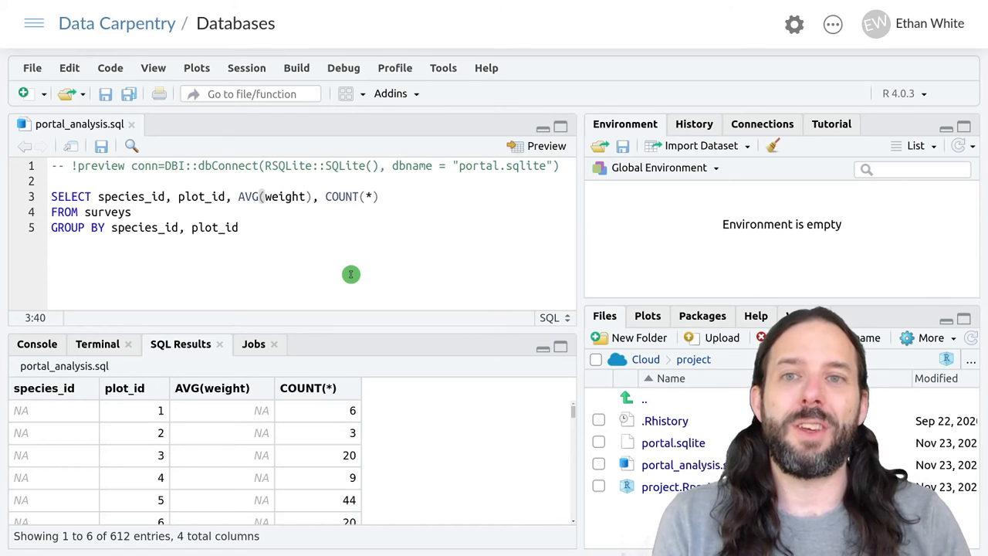
Alias AVG(weight) as avg_weight and COUNT(*) as num_indiv, then save to rerun
type("as")
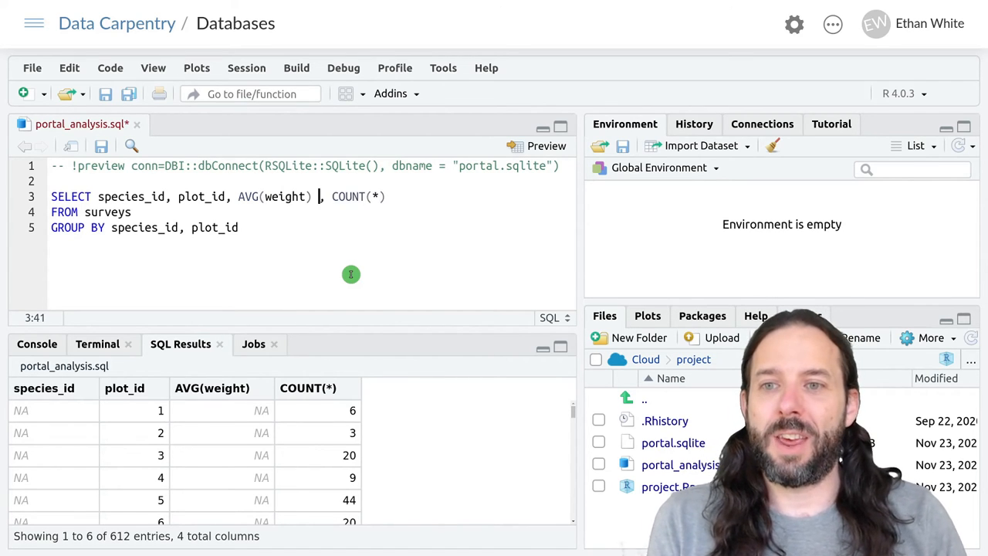
type("AS")
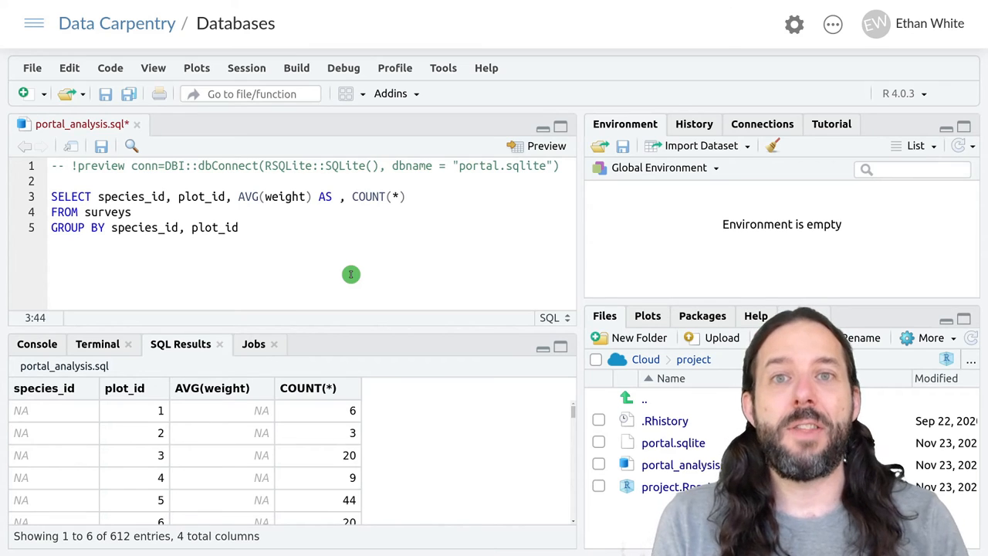
type("avg_we")
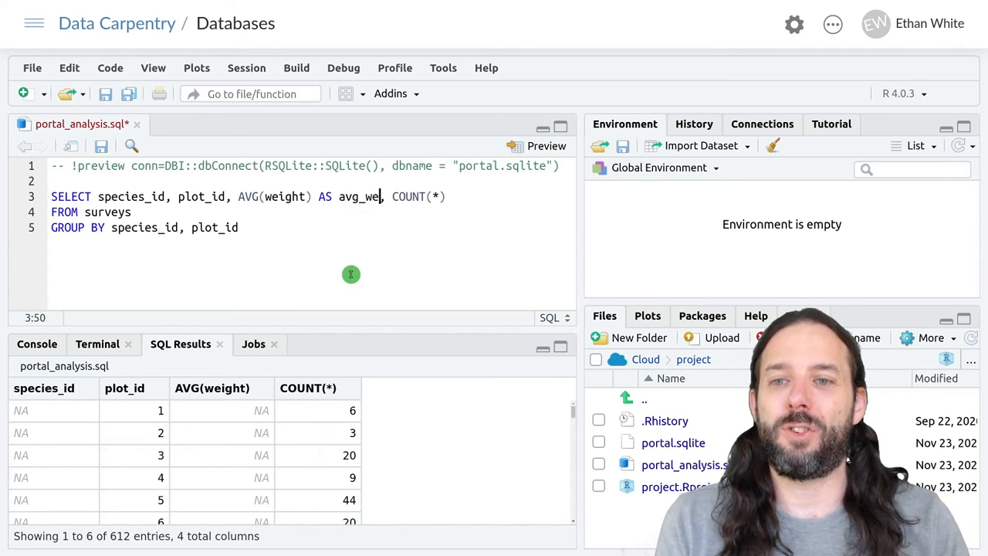
type("ight")
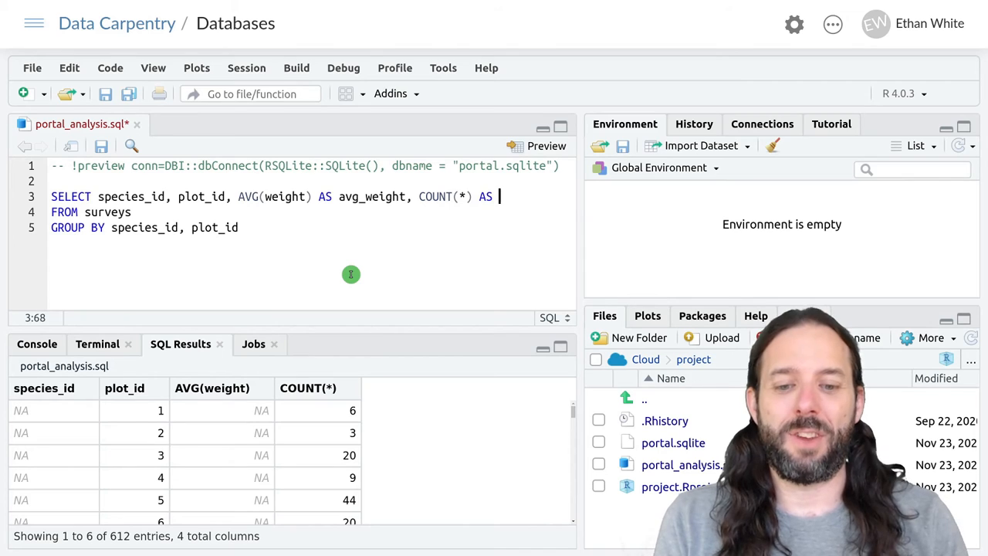
type("nu")
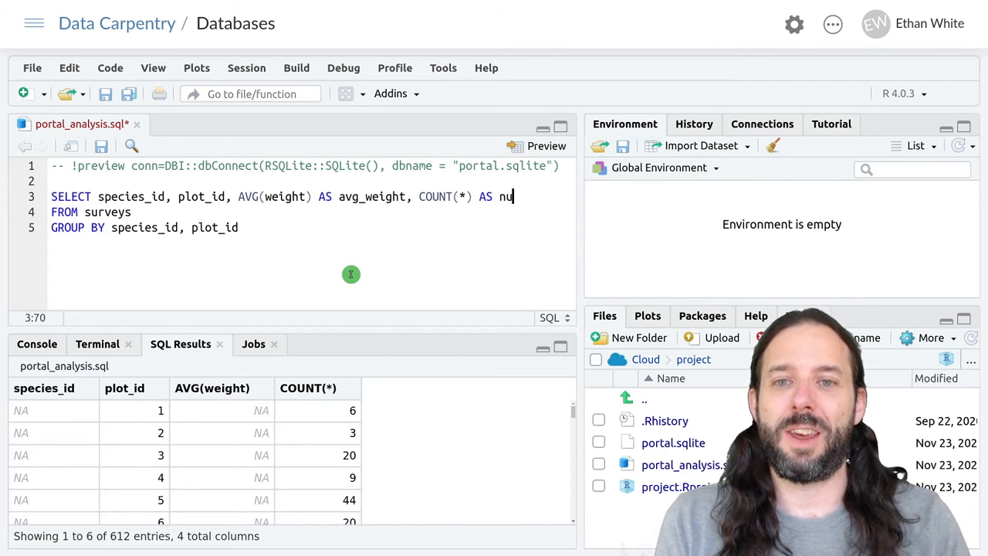
type("m_ind")
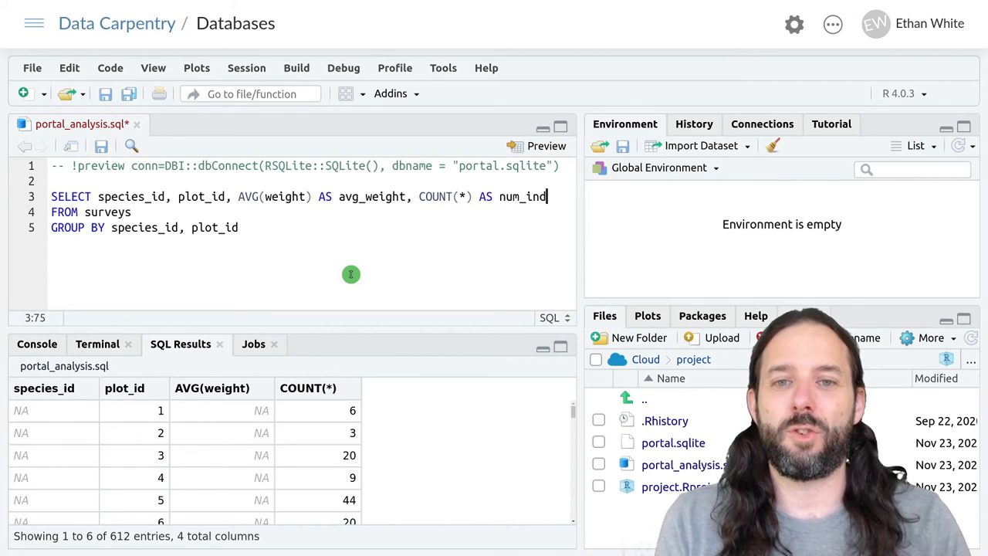
type("iv")
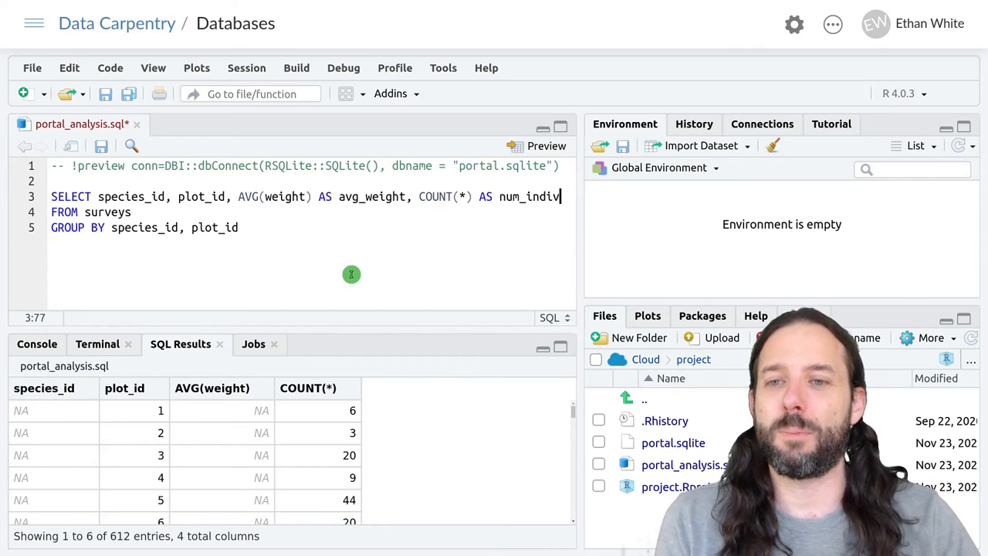
key("Ctrl+s")
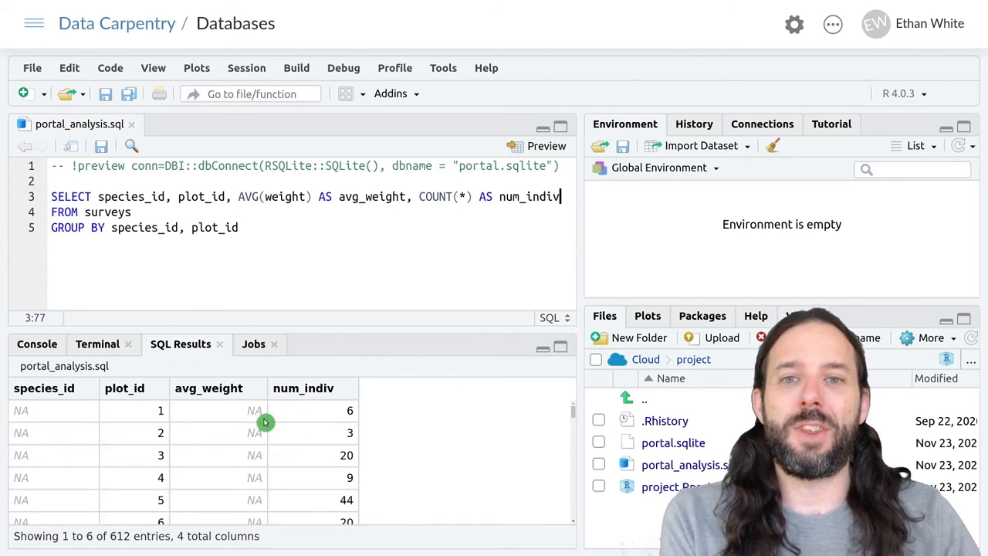
mouse_move(286, 405)
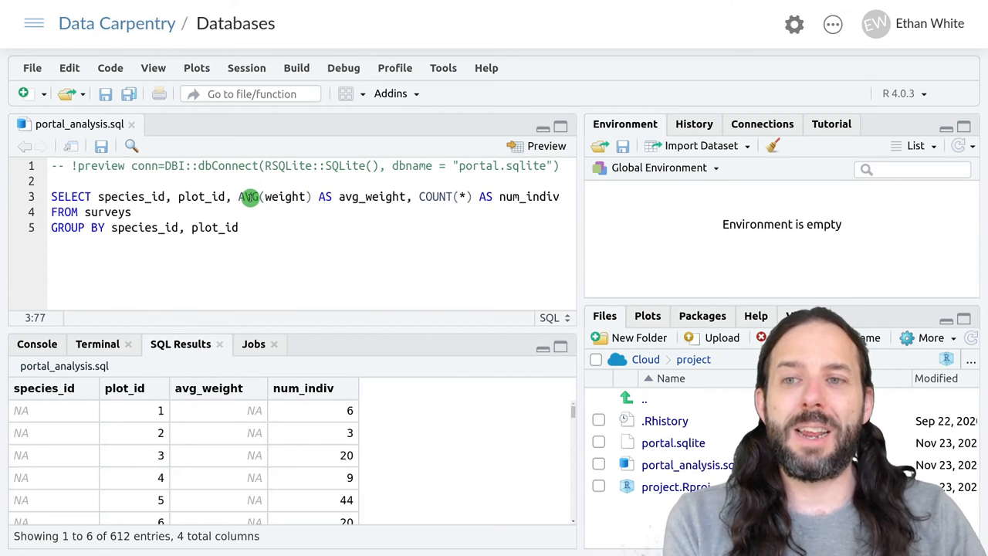
mouse_move(291, 196)
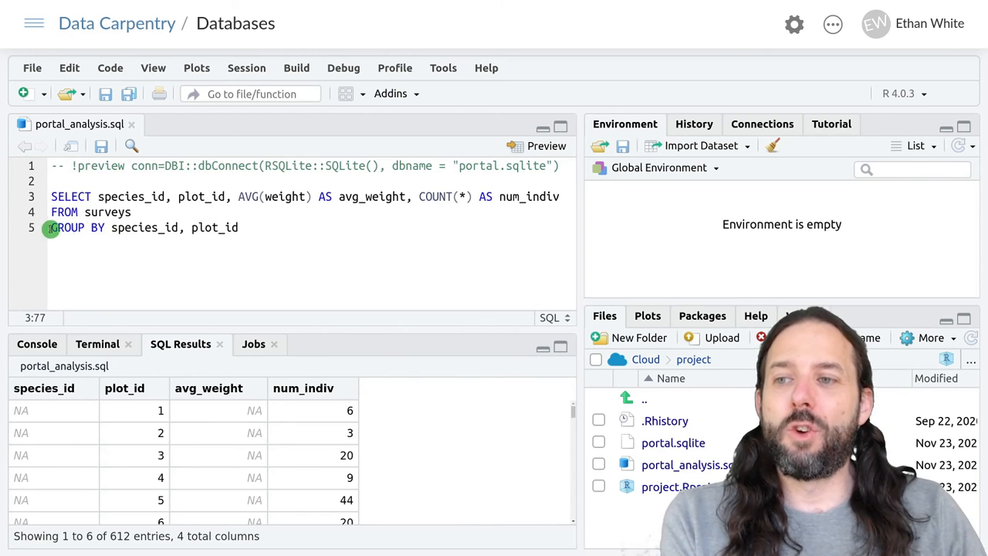
mouse_move(291, 229)
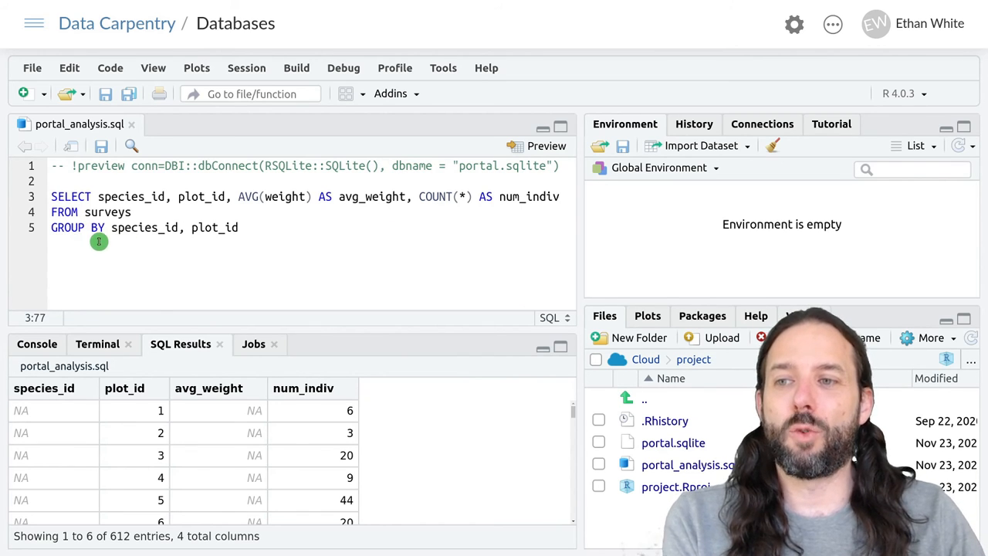
mouse_move(239, 245)
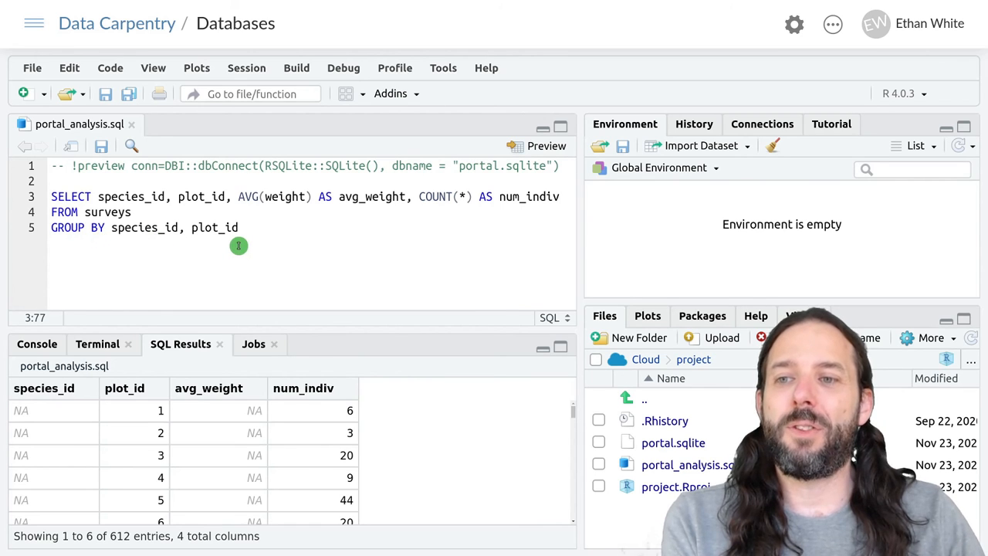